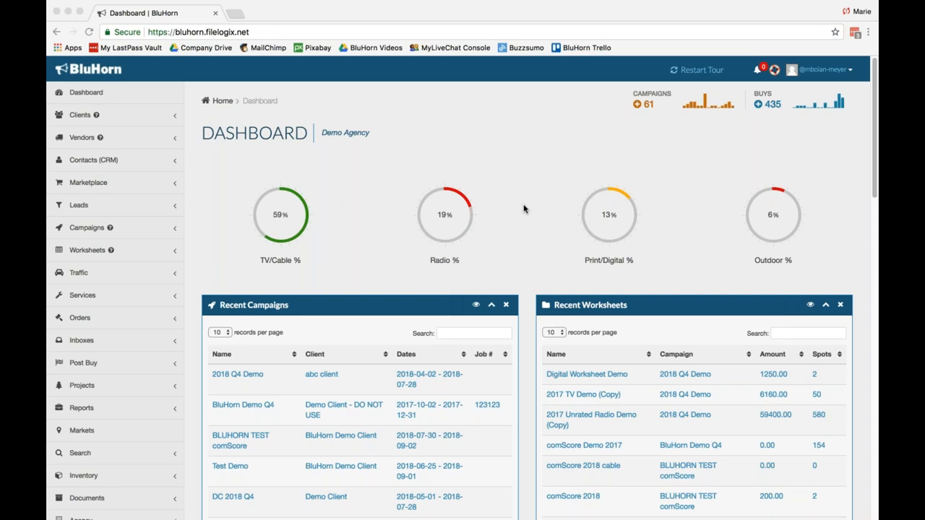
pyautogui.moveTo(338, 170)
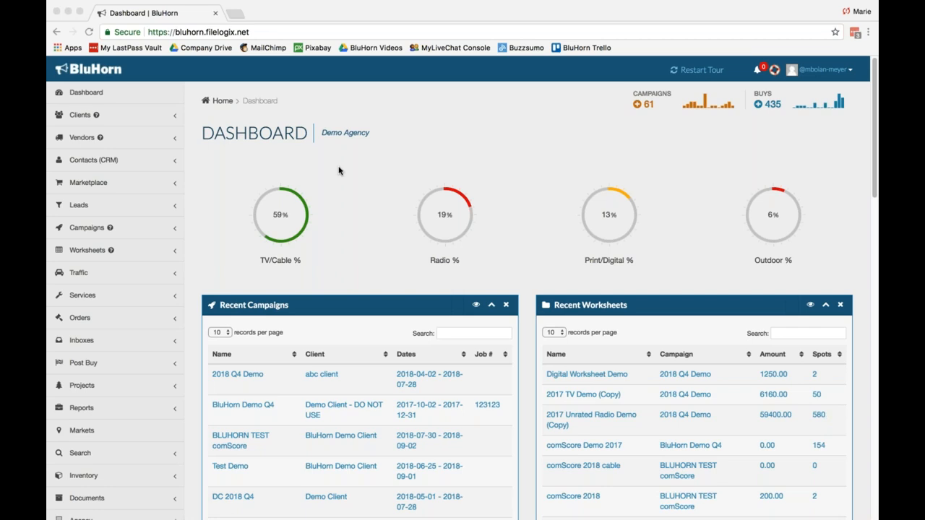
pyautogui.moveTo(266, 321)
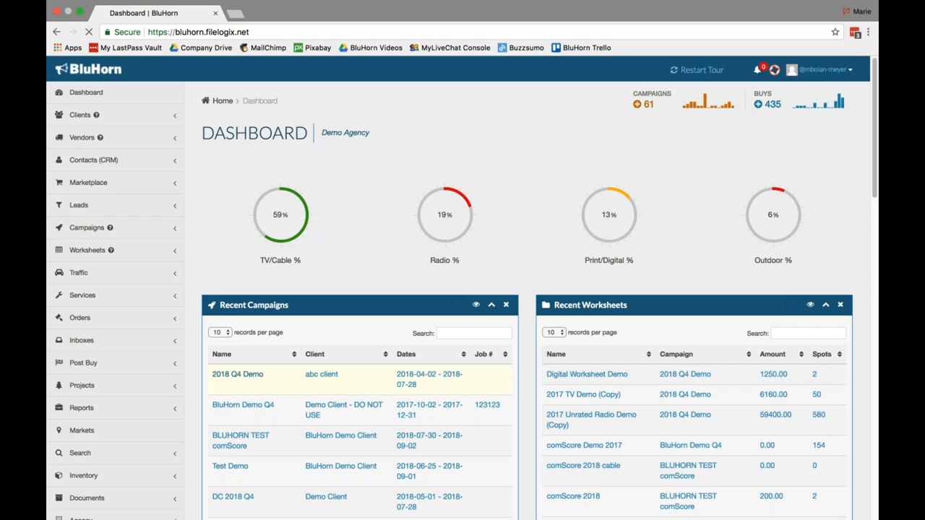
# Start a new worksheet named Digital Demo Worksheet in Add A New Worksheet.
pyautogui.click(237, 374)
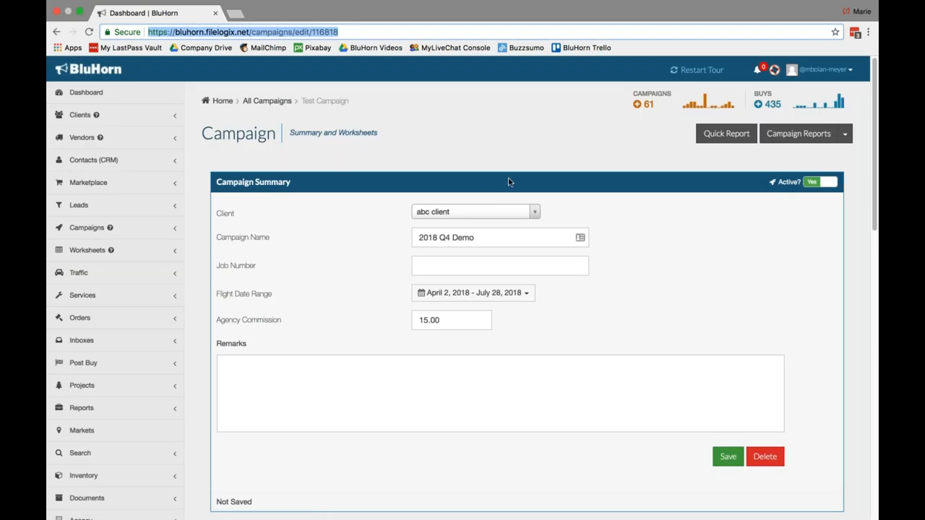
pyautogui.scroll(-3)
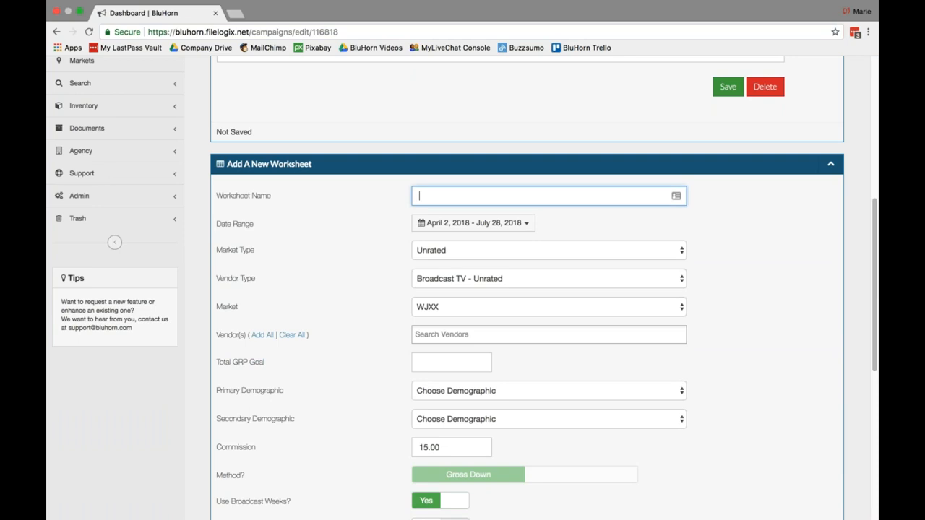
pyautogui.write('Digital Demo Worksheet')
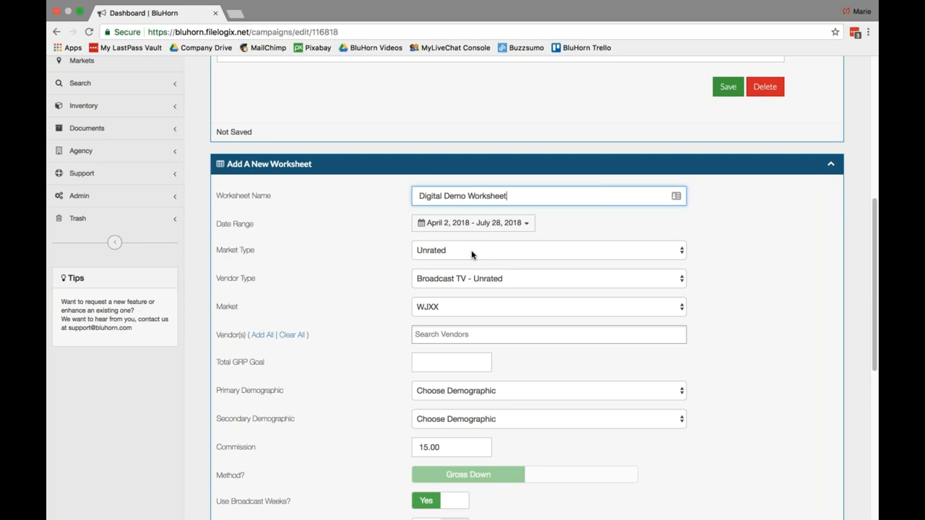
pyautogui.moveTo(468, 283)
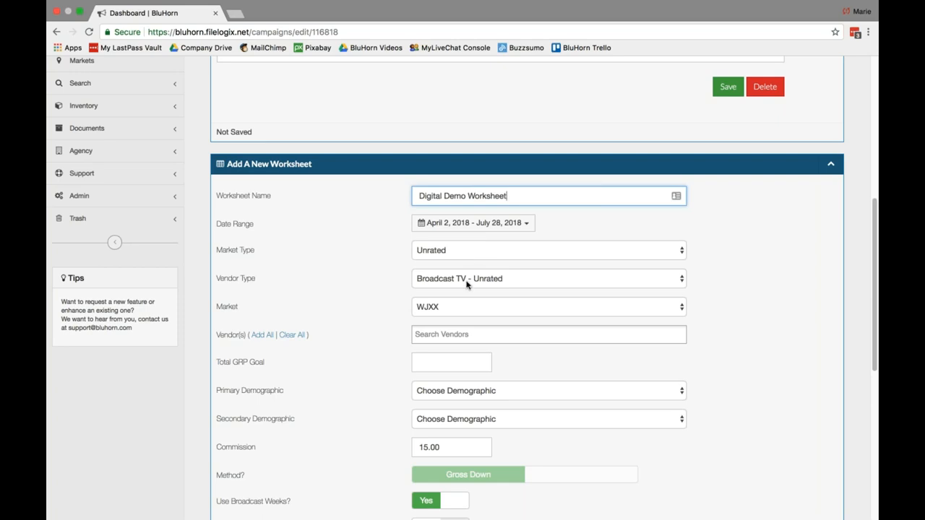
# Set Vendor Type to Digital, Market to Anytown, USA, and include Digital Vendor.
pyautogui.click(549, 279)
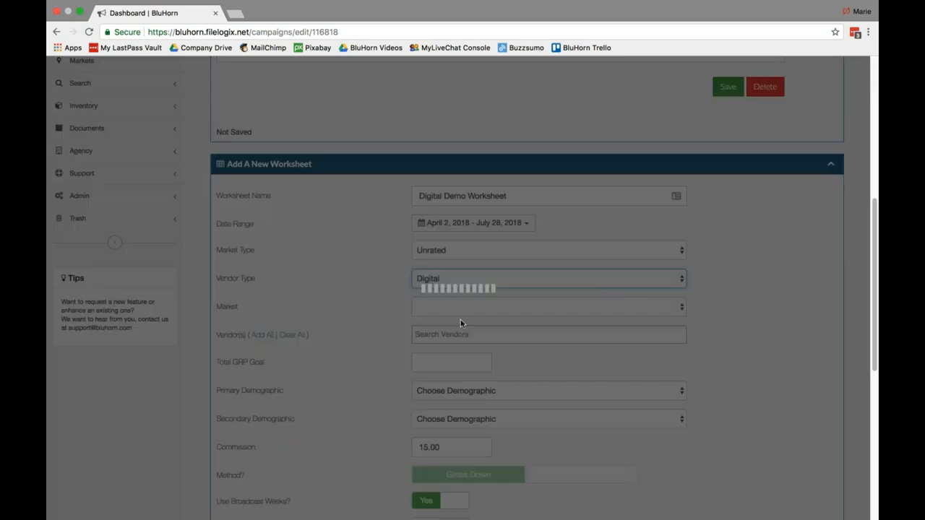
pyautogui.click(549, 307)
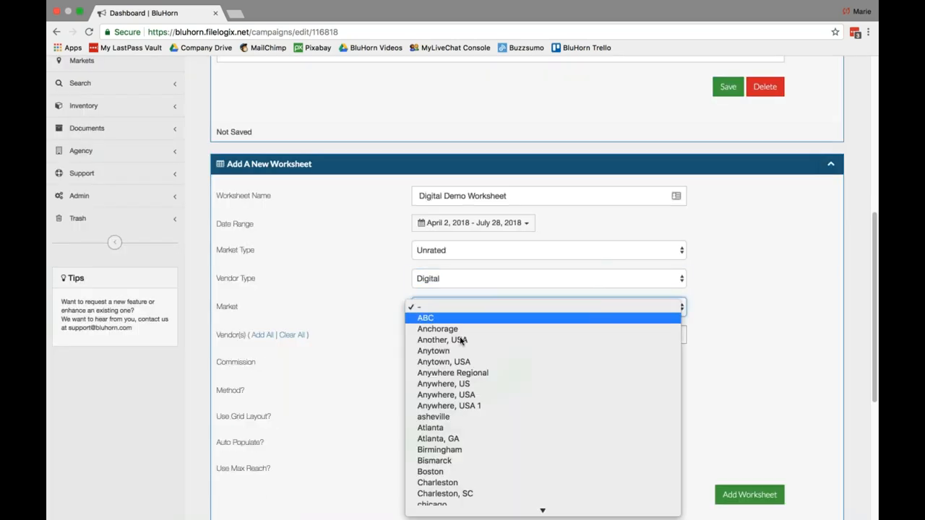
pyautogui.click(442, 361)
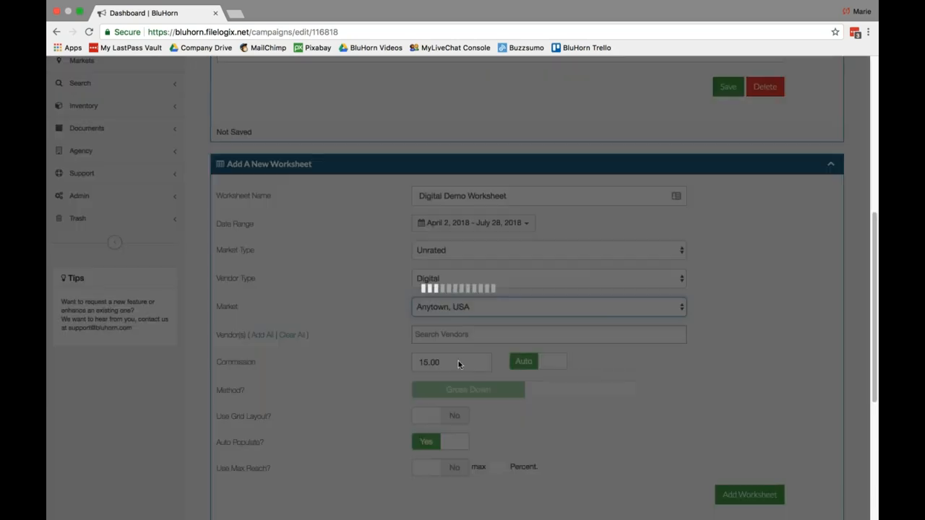
pyautogui.click(550, 335)
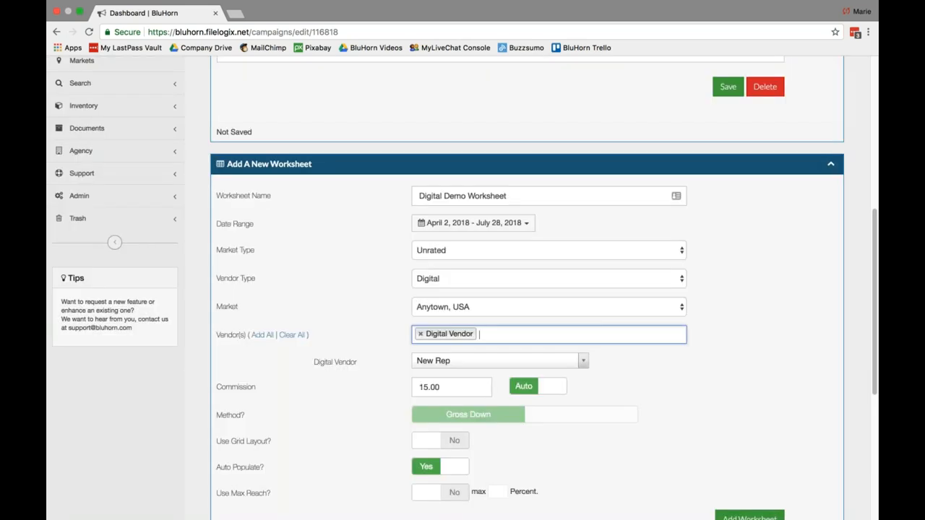
pyautogui.moveTo(575, 480)
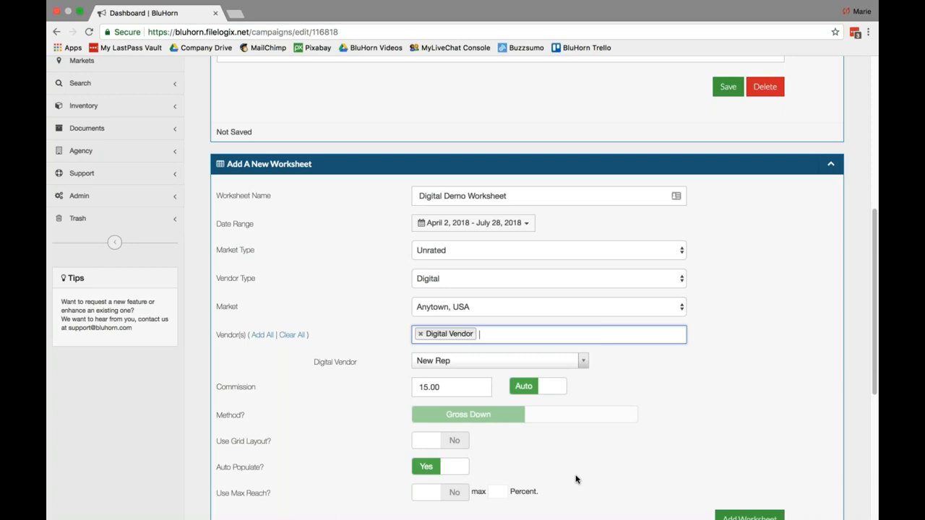
pyautogui.scroll(-3)
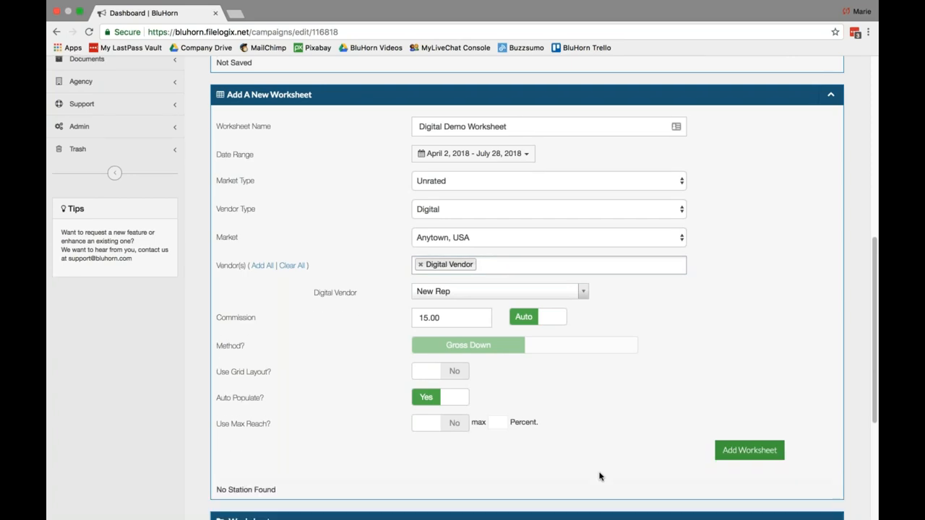
pyautogui.moveTo(456, 382)
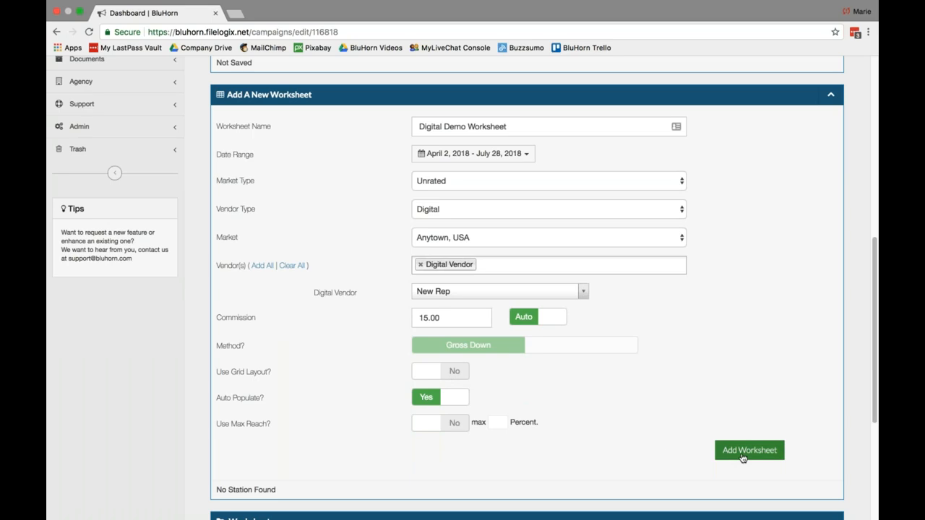
# Add the worksheet so its Digital worksheet page loads with one insertion order line.
pyautogui.click(742, 451)
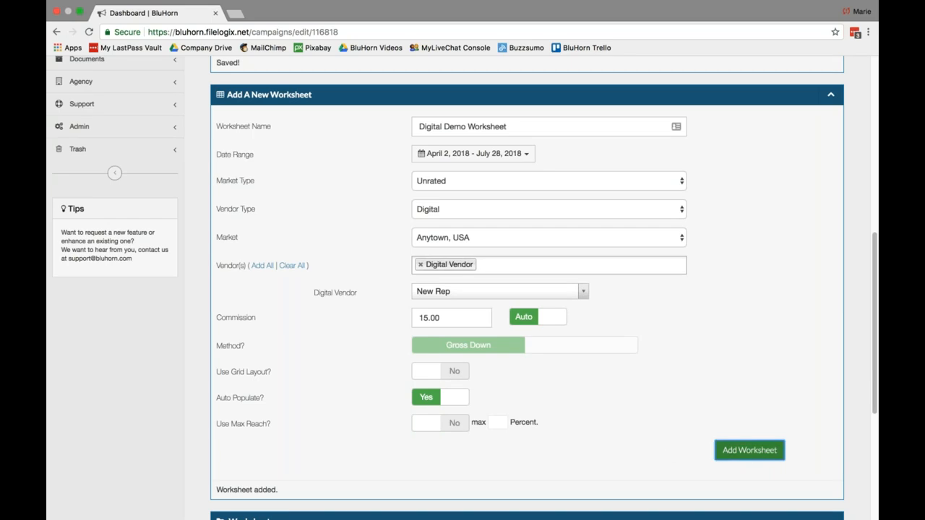
pyautogui.scroll(-3)
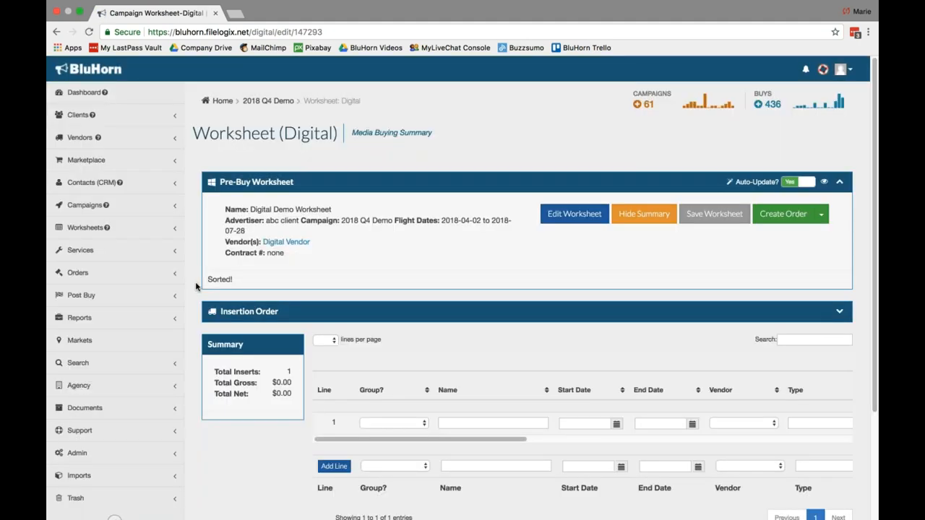
# Collapse the left side navigation to fit more insertion order columns.
pyautogui.scroll(-3)
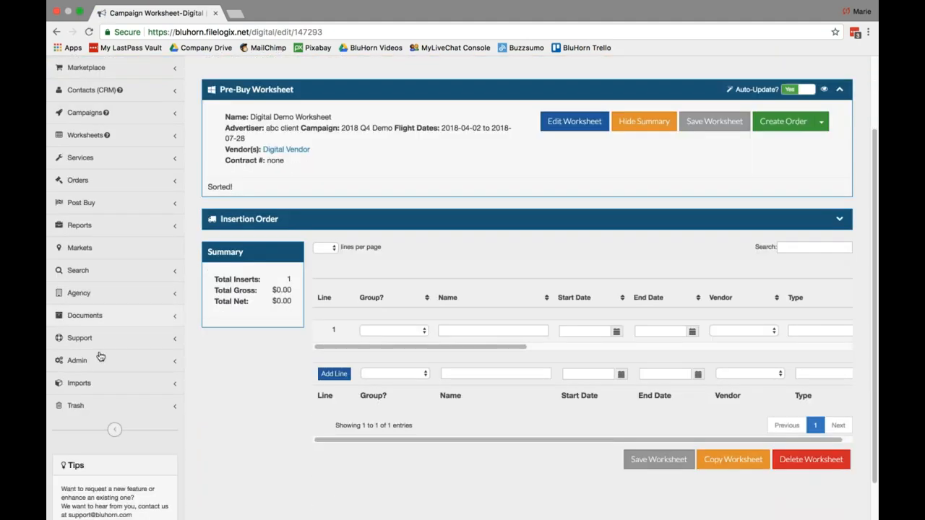
pyautogui.click(113, 428)
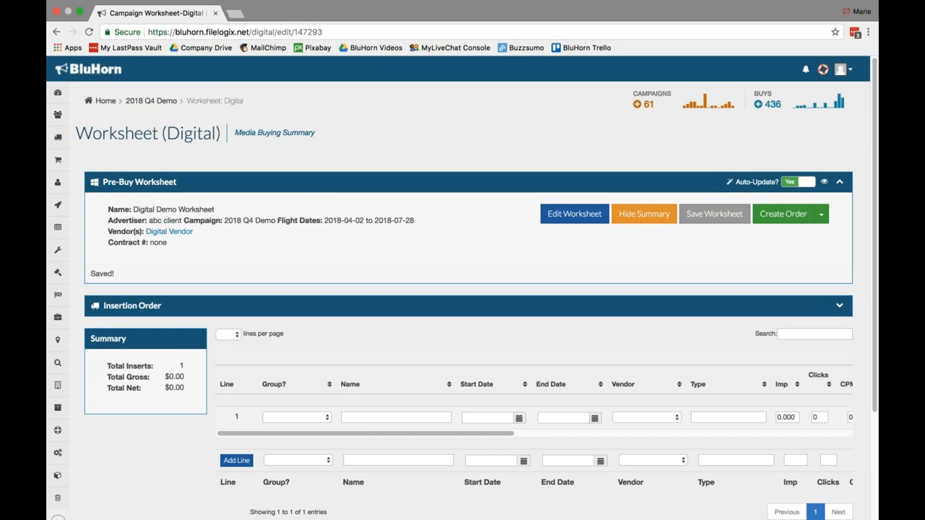
pyautogui.moveTo(140, 278)
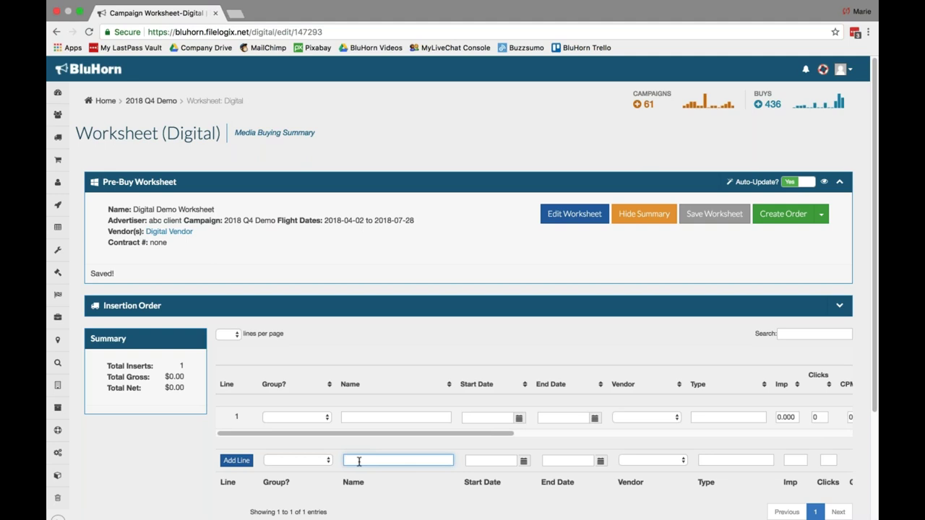
# Name the new insertion order line Display Campaign.
pyautogui.write('Display Campaign -')
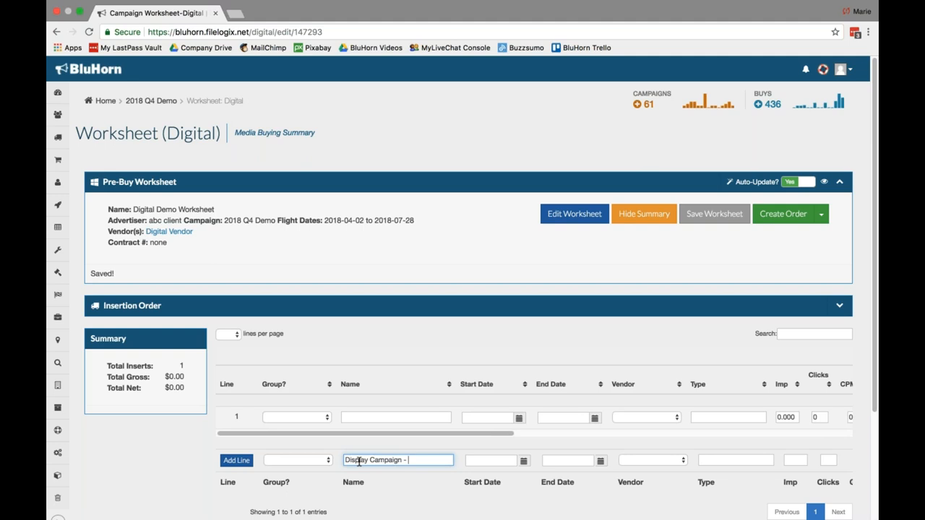
pyautogui.press('Backspace')
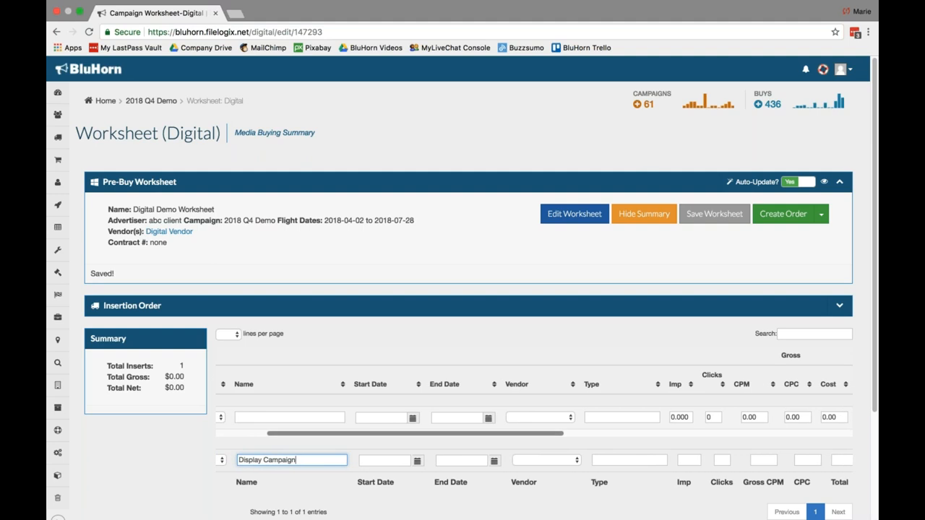
# Date the Display Campaign line from 2018-04-02 to 2018-04-22.
pyautogui.click(388, 459)
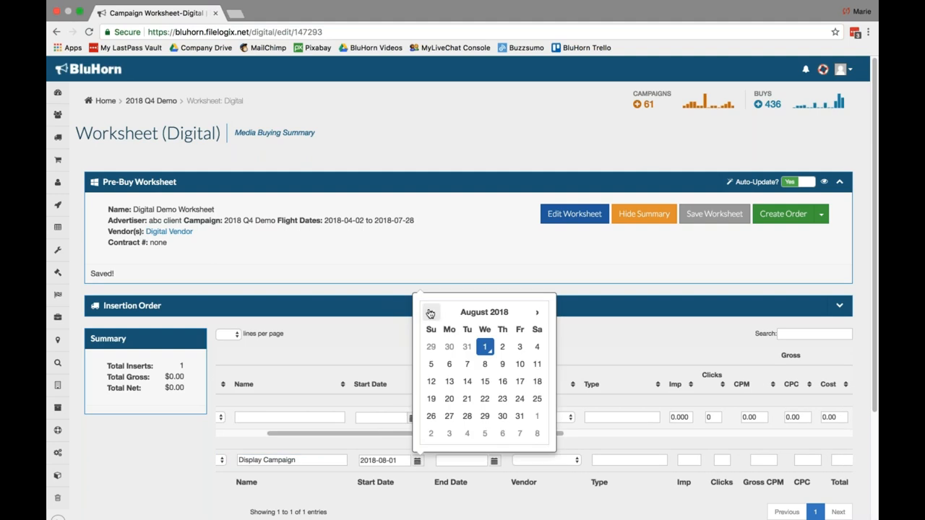
pyautogui.click(430, 313)
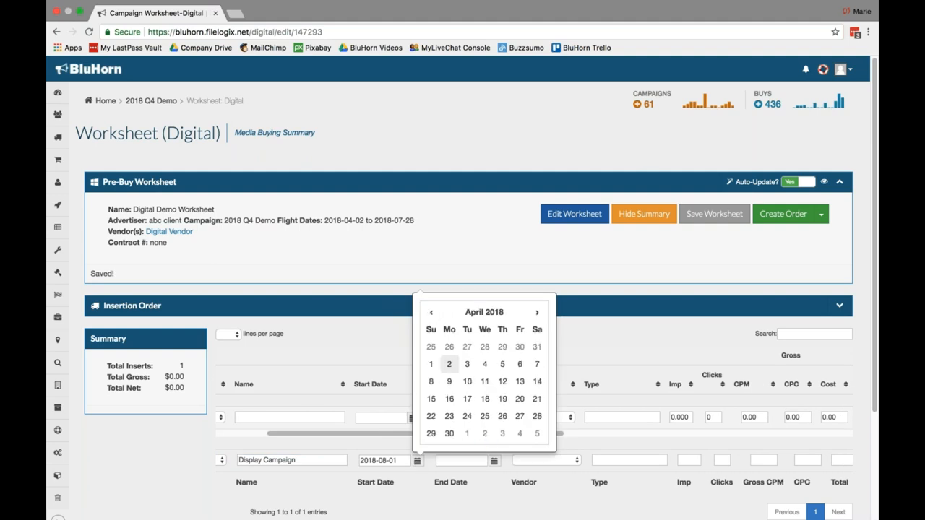
pyautogui.click(494, 460)
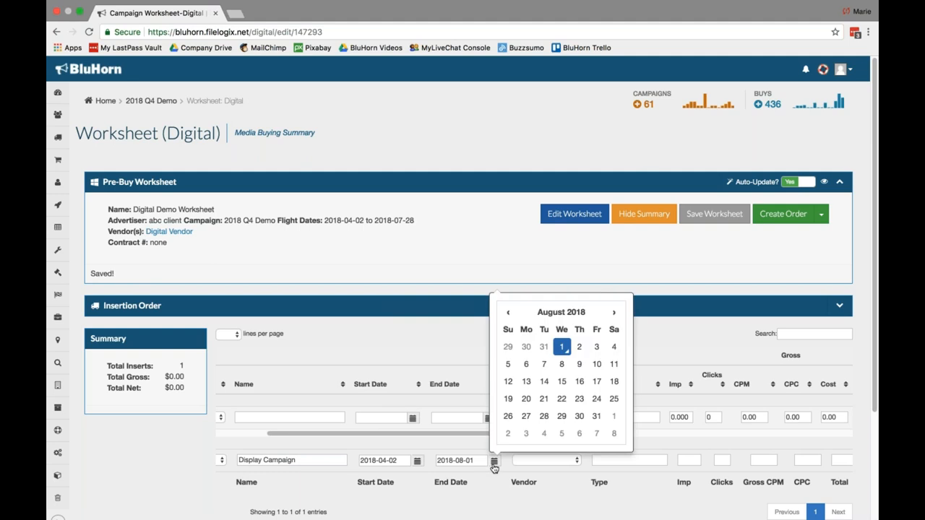
pyautogui.moveTo(356, 246)
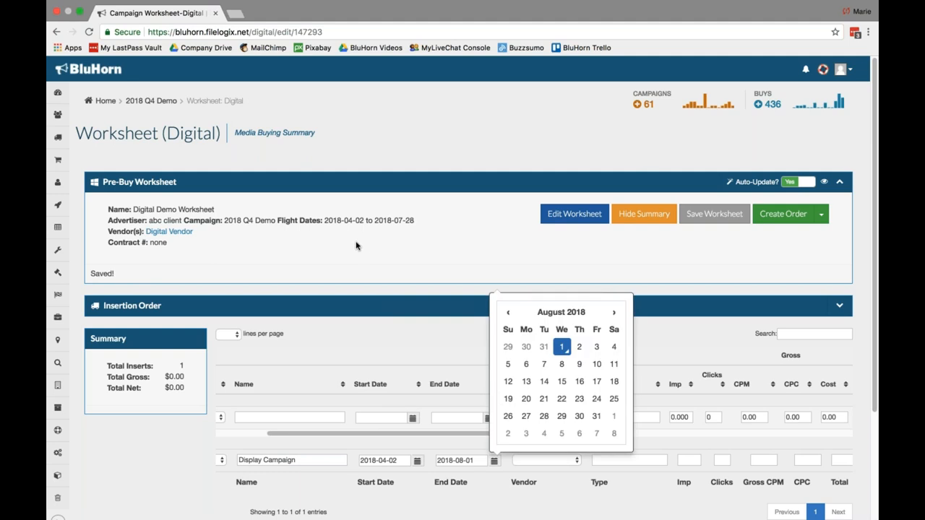
pyautogui.moveTo(515, 309)
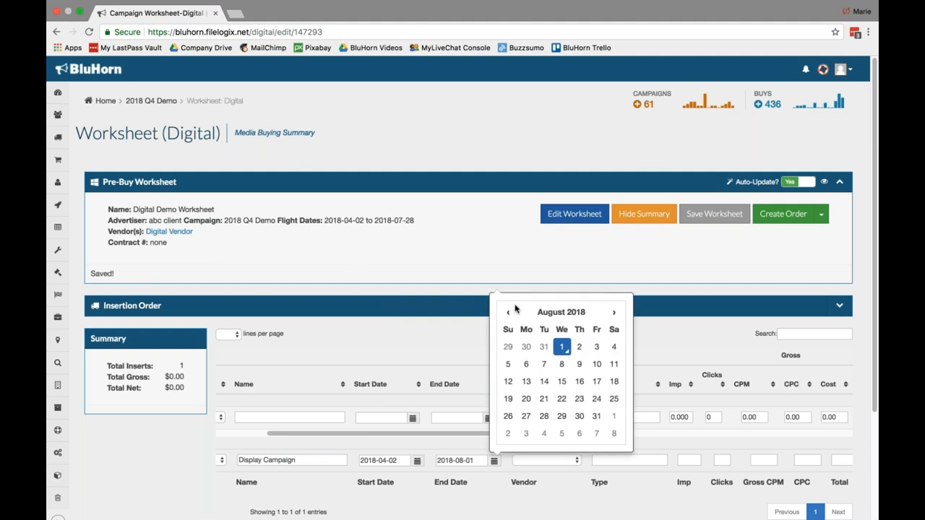
pyautogui.click(505, 312)
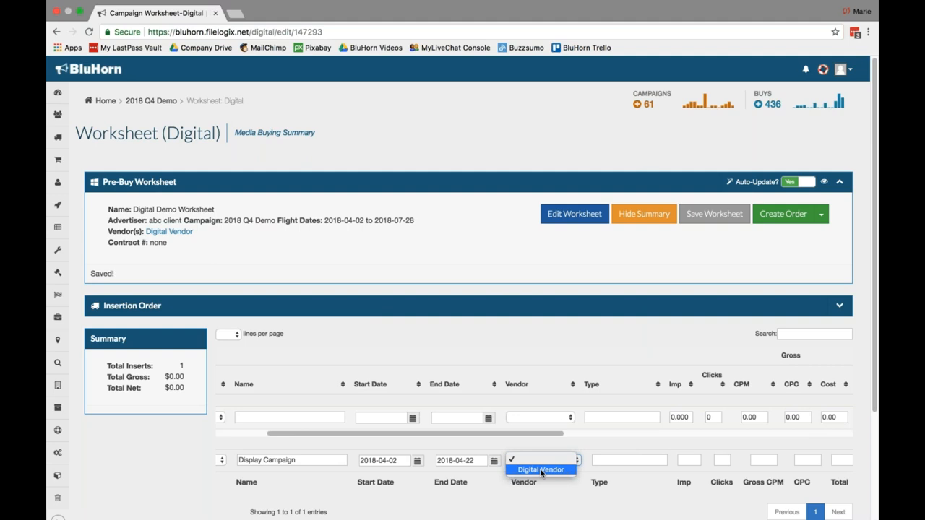
# Assign Digital Vendor as the line's vendor and move to its Type field.
pyautogui.click(542, 468)
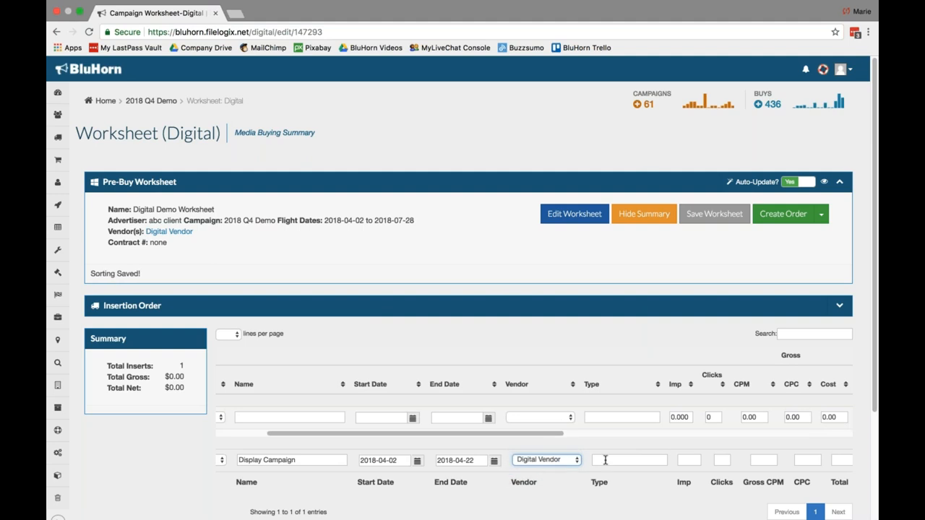
pyautogui.click(625, 459)
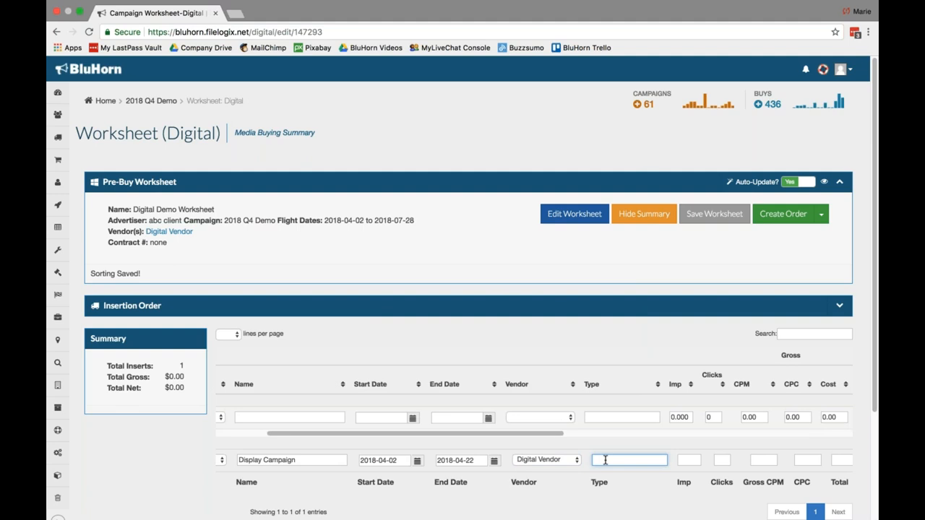
# Set the line's type to Display ROS.
pyautogui.write('Display ROS')
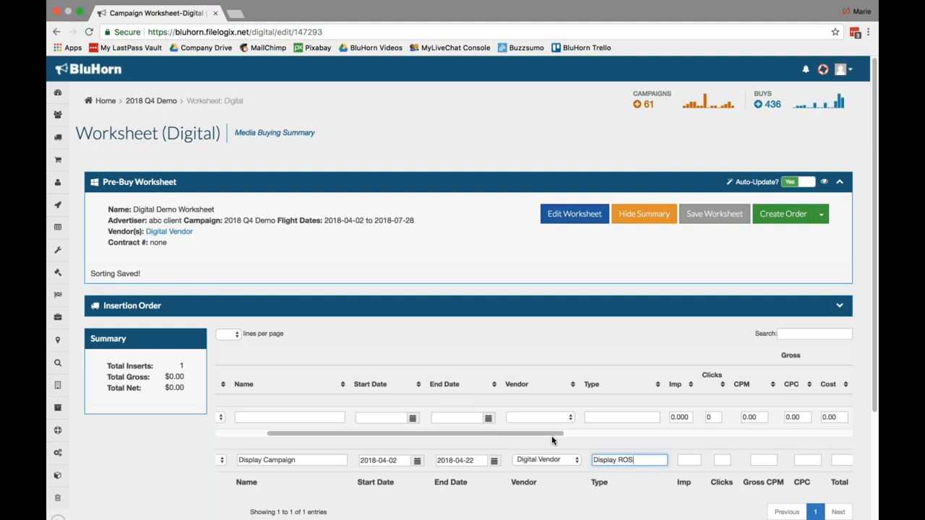
pyautogui.moveTo(549, 439)
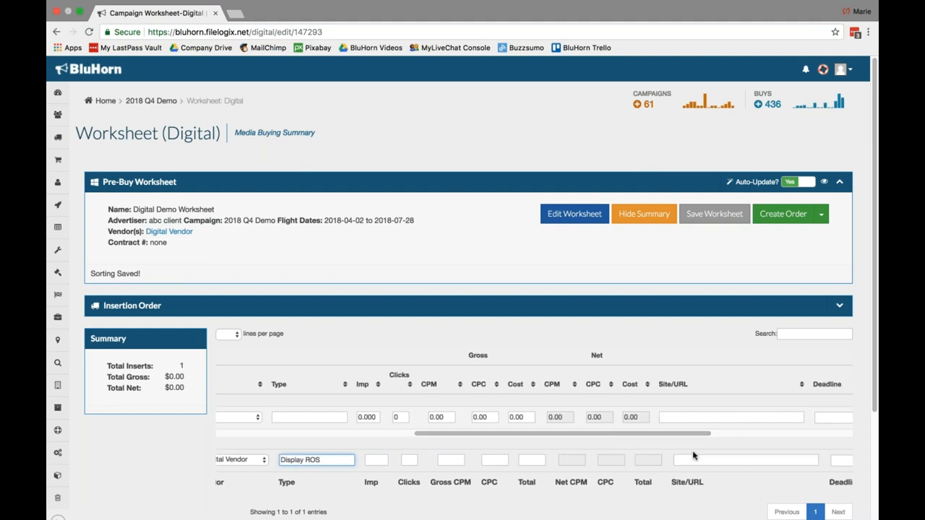
pyautogui.moveTo(463, 471)
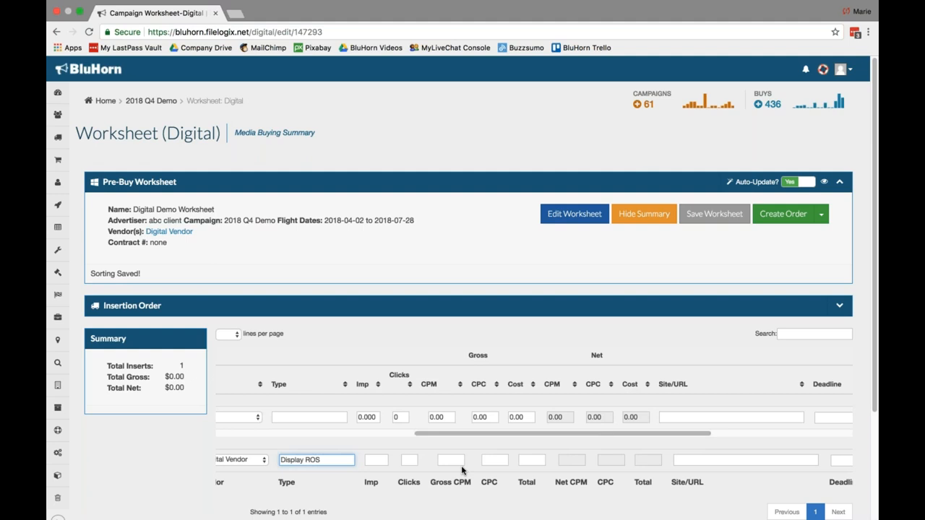
pyautogui.moveTo(431, 474)
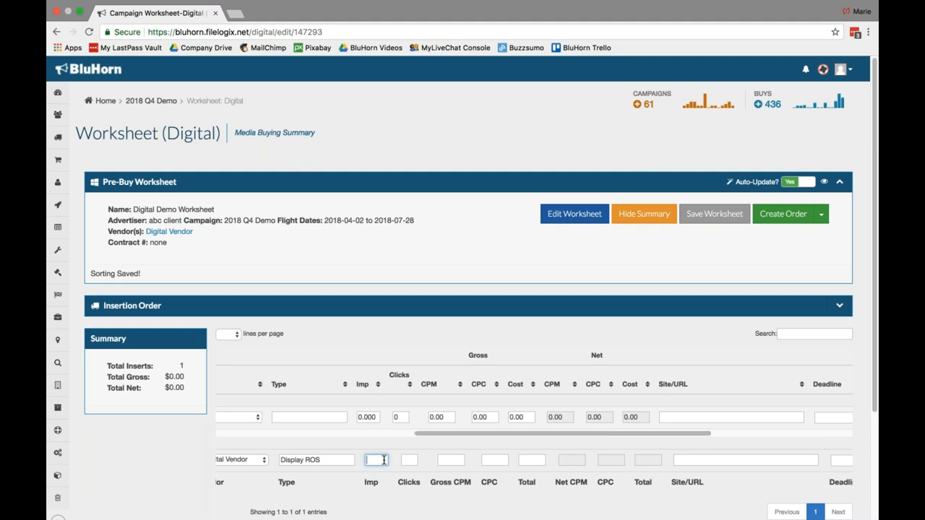
# Enter 250 impressions at a 5.00 gross CPM, giving 1250.00 gross and 1062.50 net.
pyautogui.write('250')
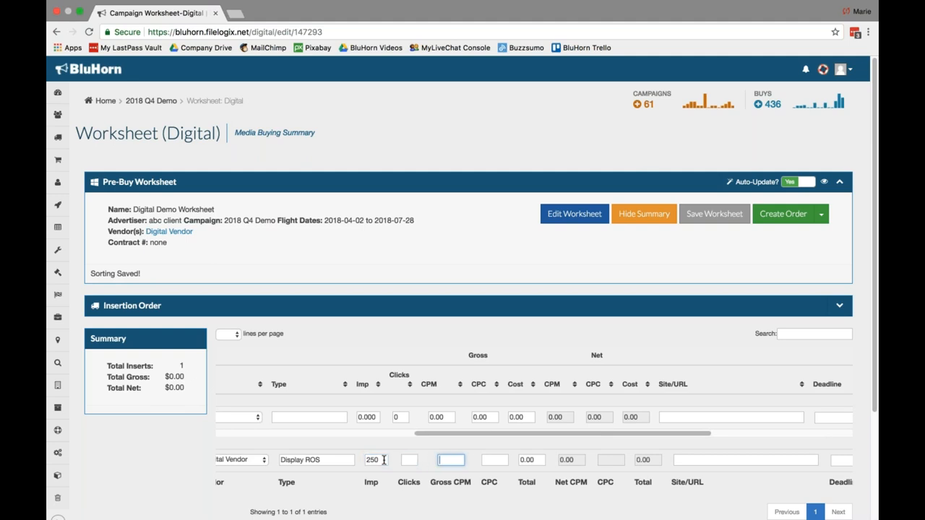
pyautogui.write('5.00')
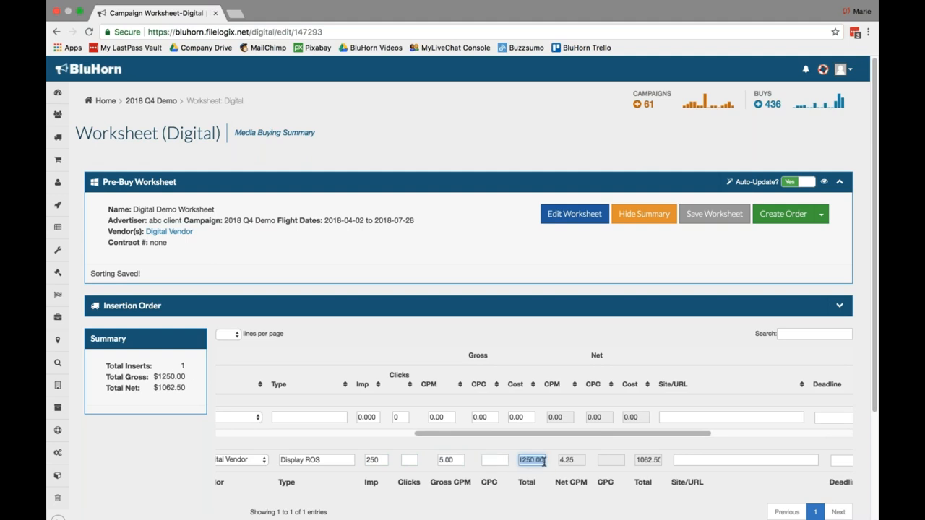
pyautogui.click(641, 459)
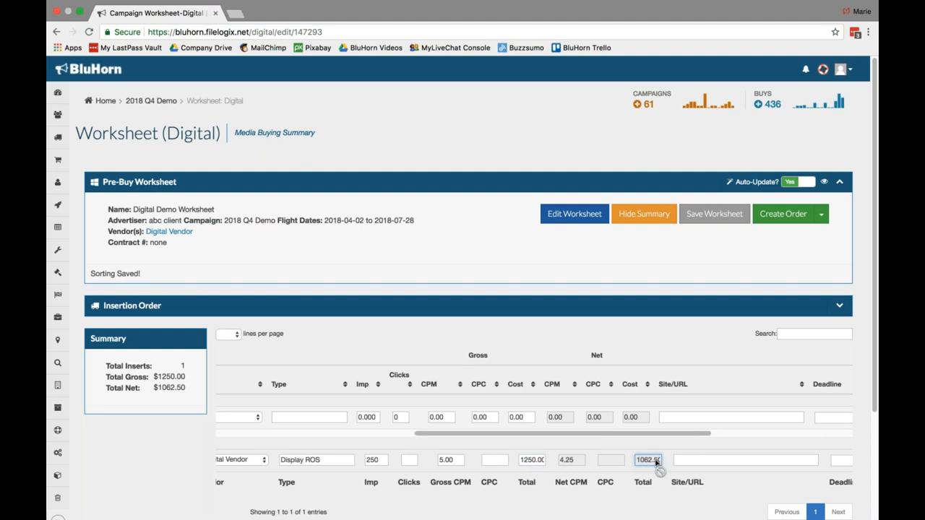
pyautogui.moveTo(659, 481)
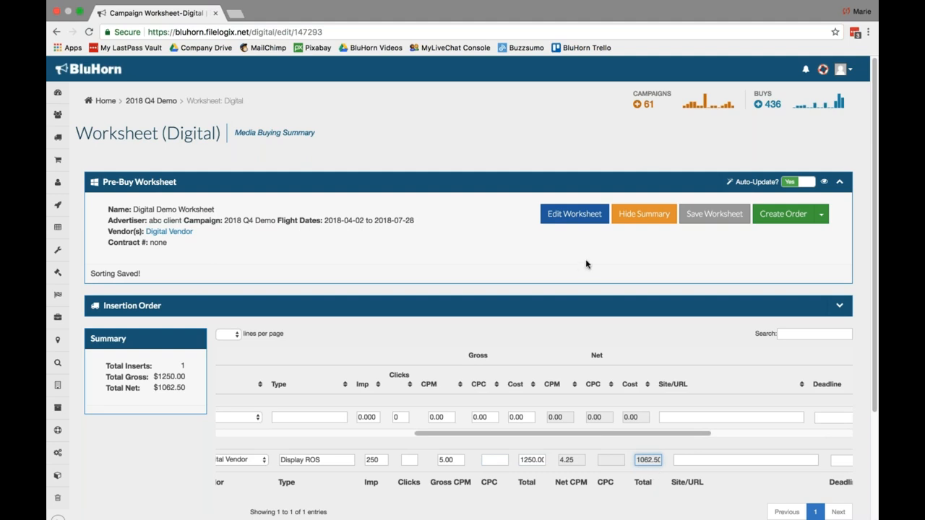
pyautogui.moveTo(571, 243)
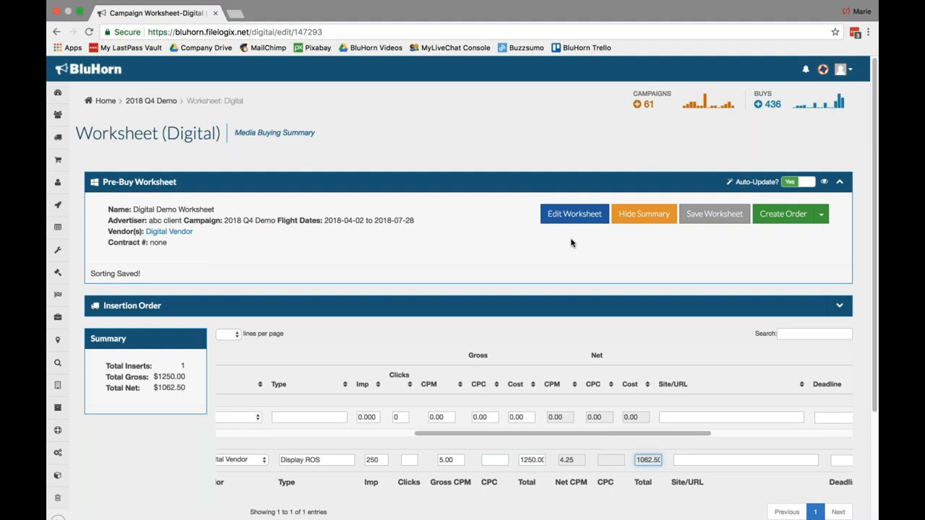
pyautogui.moveTo(659, 471)
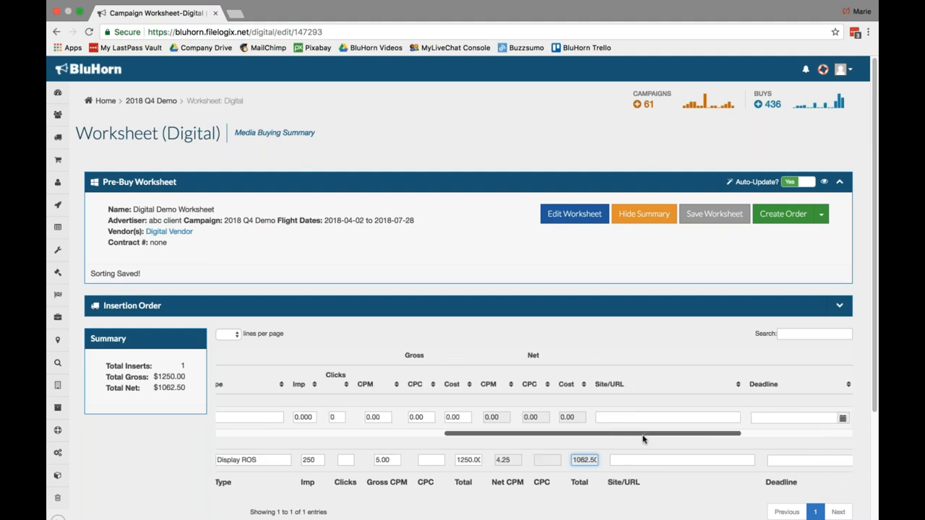
pyautogui.hscroll(3)
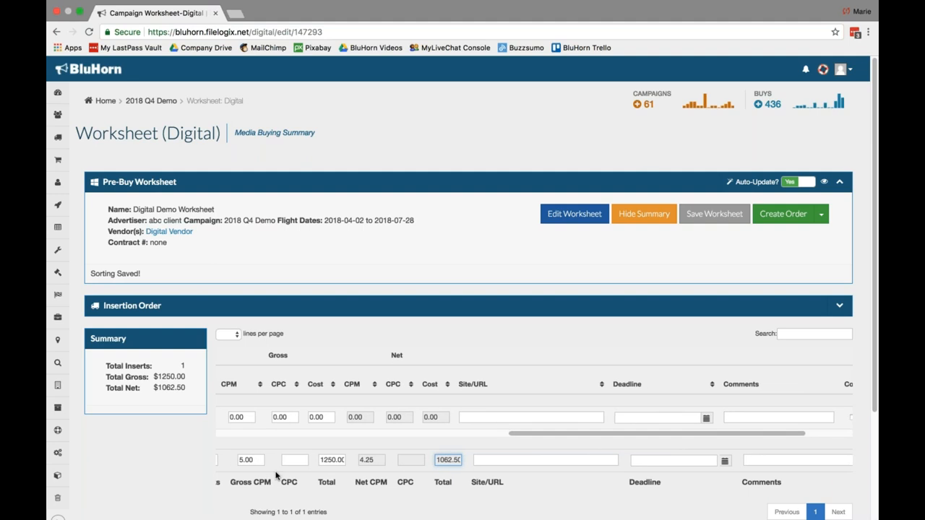
# Set the line's Site/URL to bluhorn.com.
pyautogui.click(508, 460)
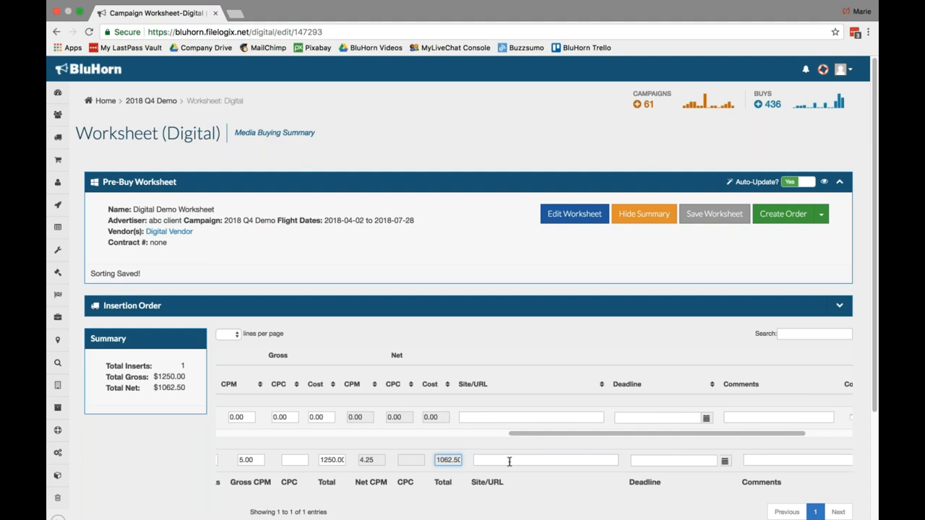
pyautogui.write('bluhorn.com')
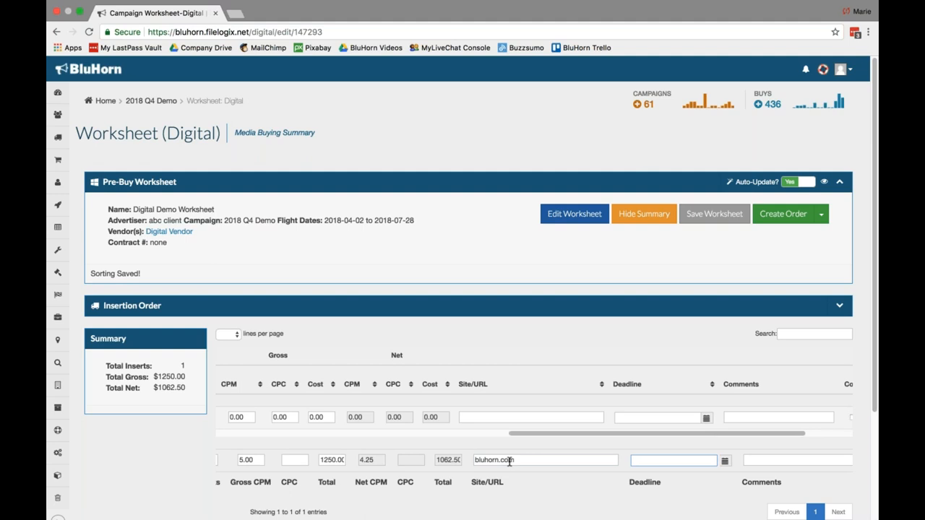
# Add the comment Anytown USA Geo Fence to the line.
pyautogui.click(801, 459)
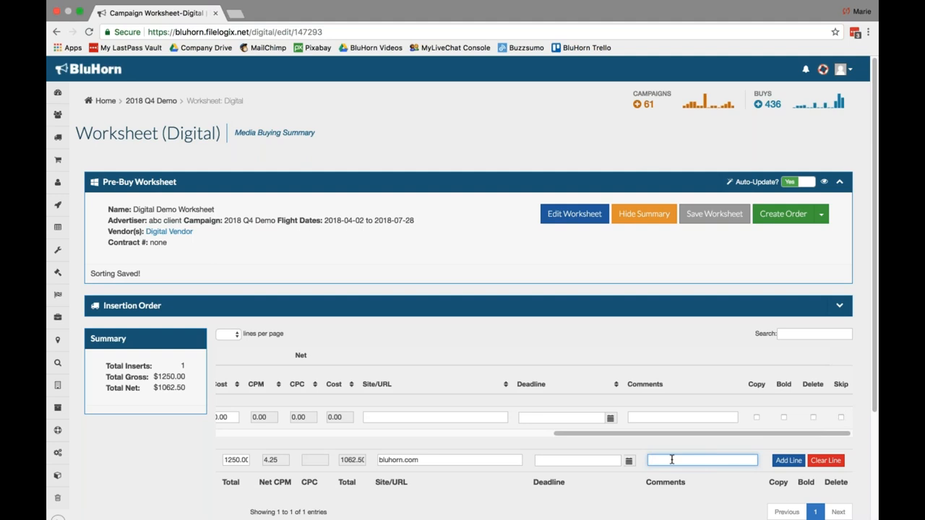
pyautogui.write('Anytown')
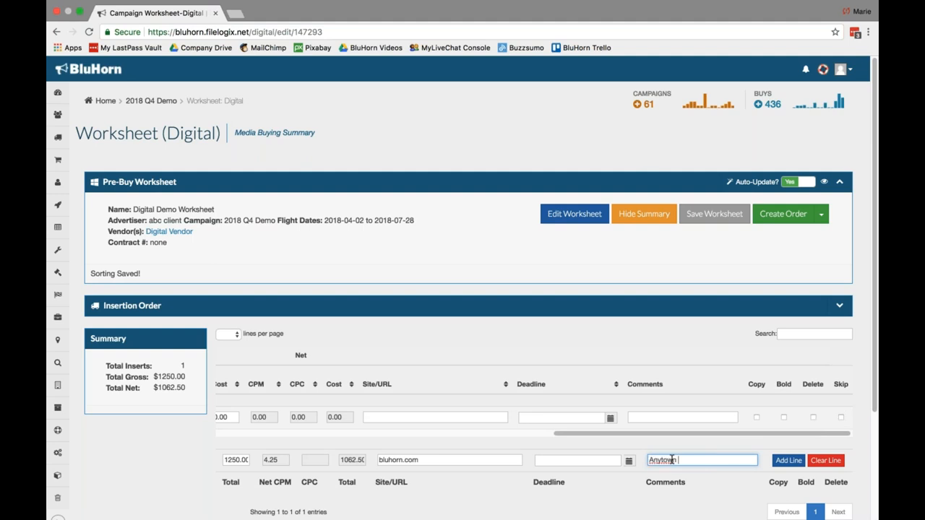
pyautogui.write('USA Geo')
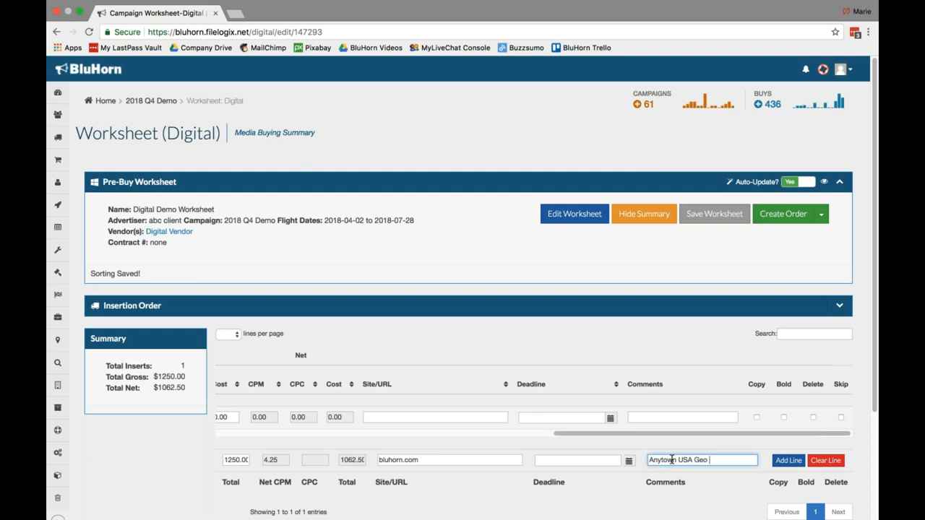
pyautogui.write('Fence C')
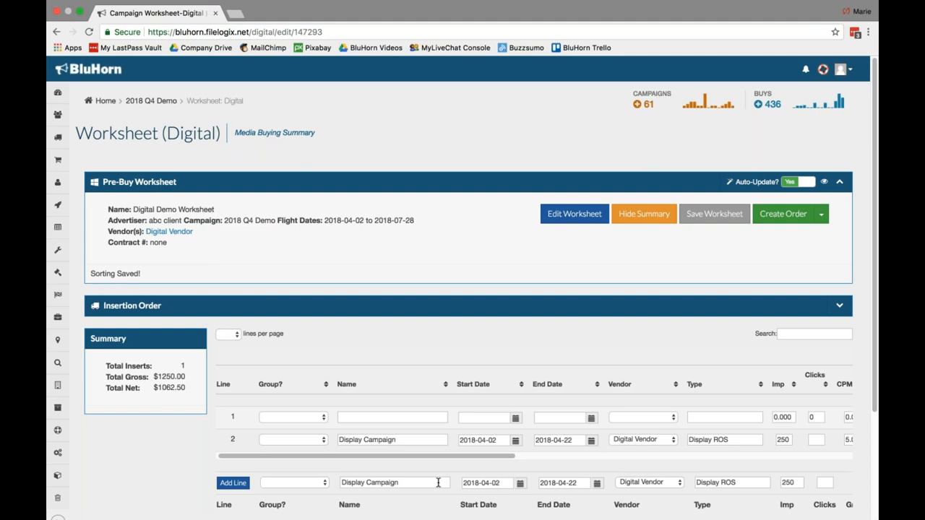
pyautogui.moveTo(520, 484)
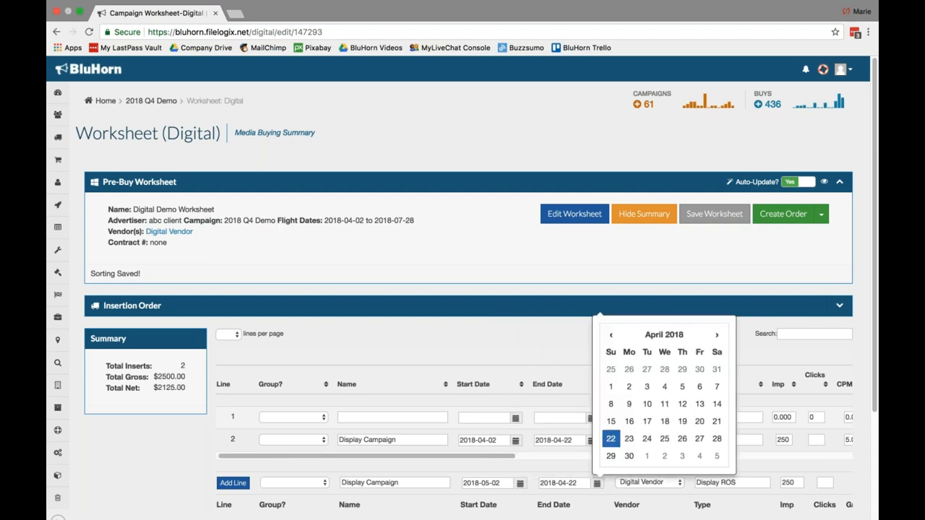
pyautogui.moveTo(789, 28)
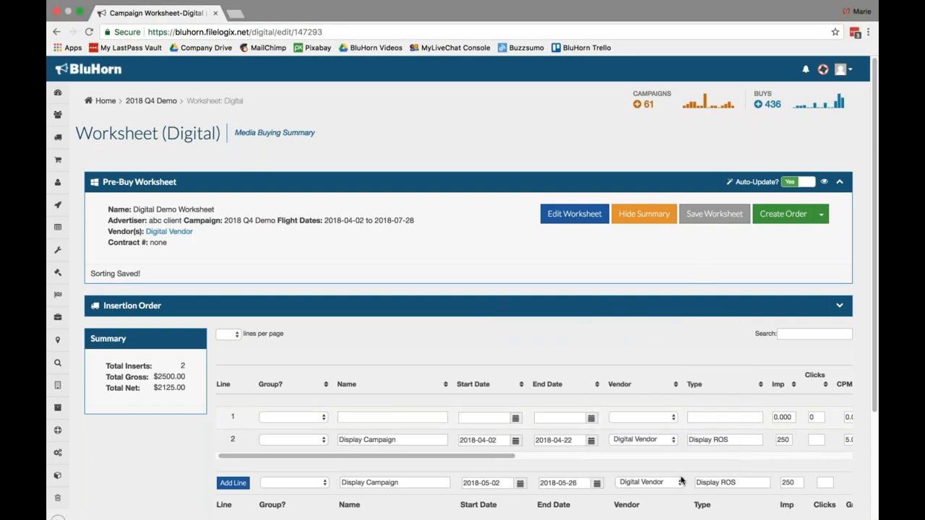
# Scroll the insertion order table right to the new line's pricing columns.
pyautogui.hscroll(3)
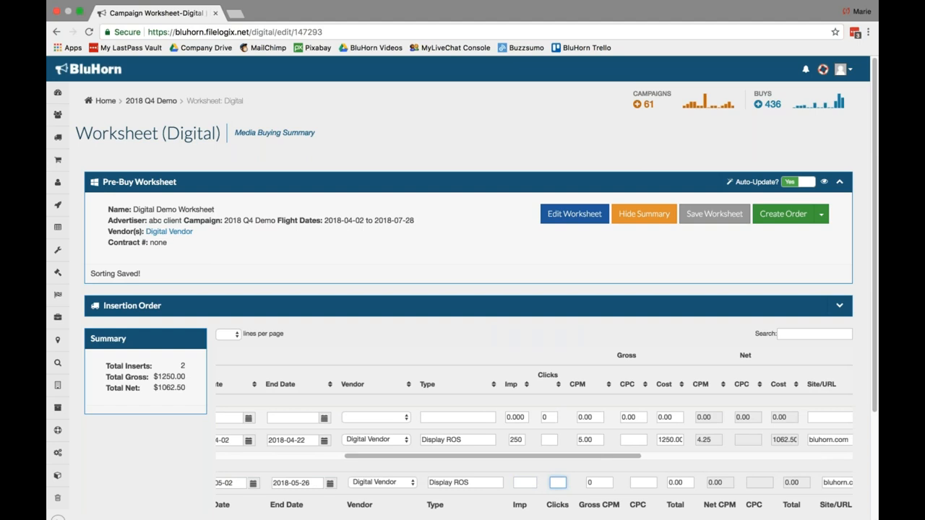
# Price the second line at 250 clicks and 1.00 gross CPC for 250.00 gross.
pyautogui.write('2')
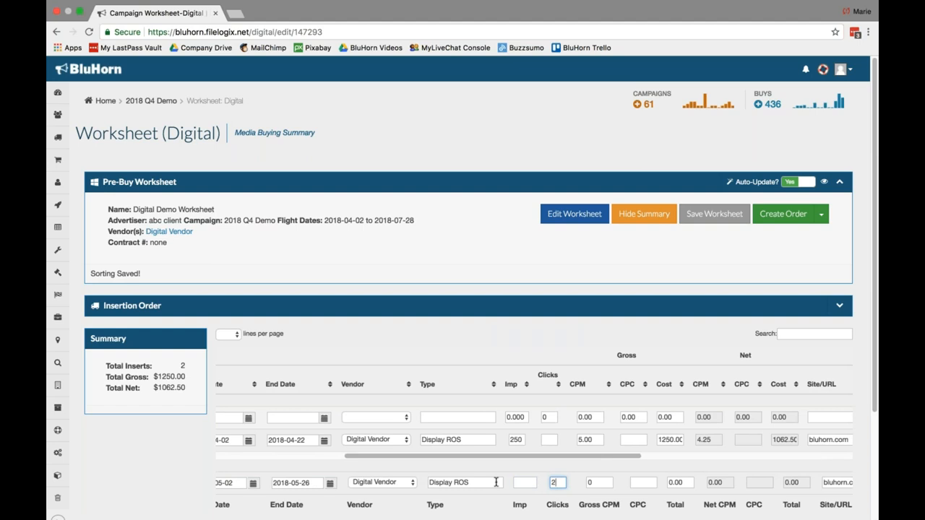
pyautogui.write('250')
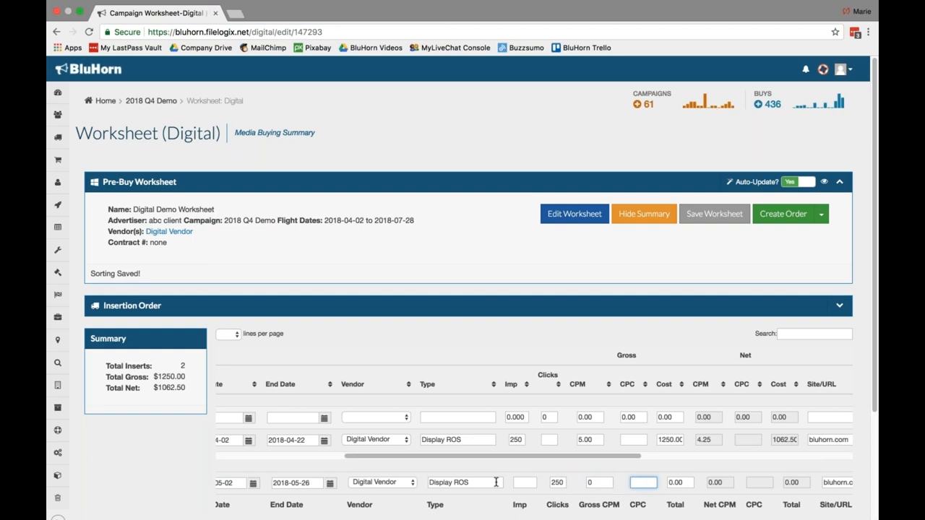
pyautogui.write('5')
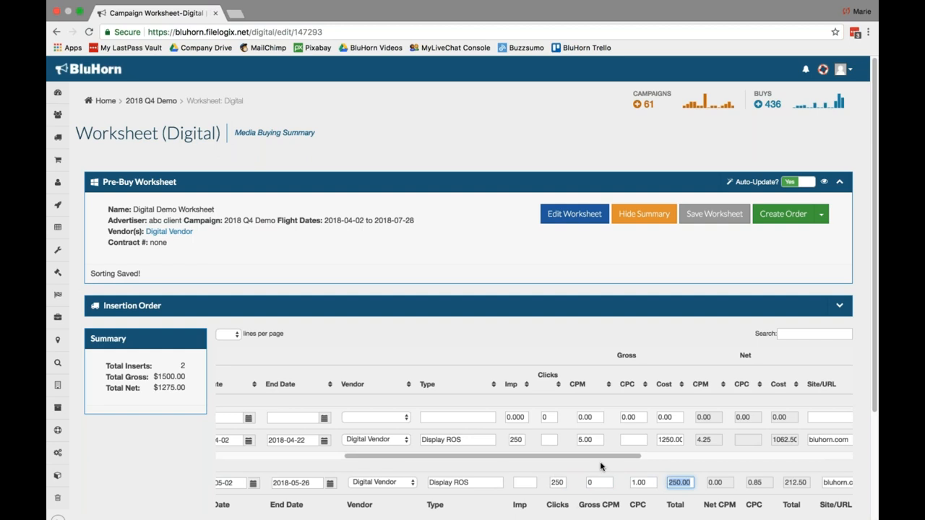
pyautogui.hscroll(3)
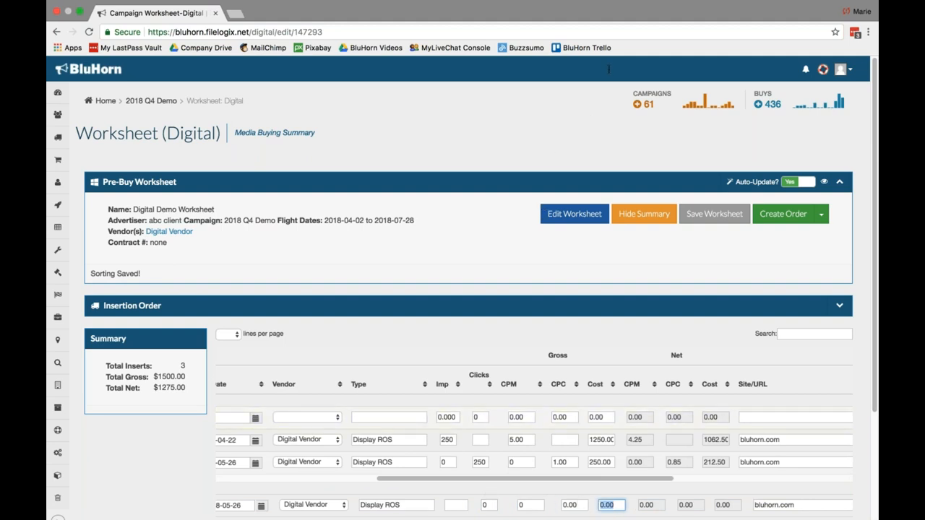
pyautogui.moveTo(358, 67)
pyautogui.write('2500')
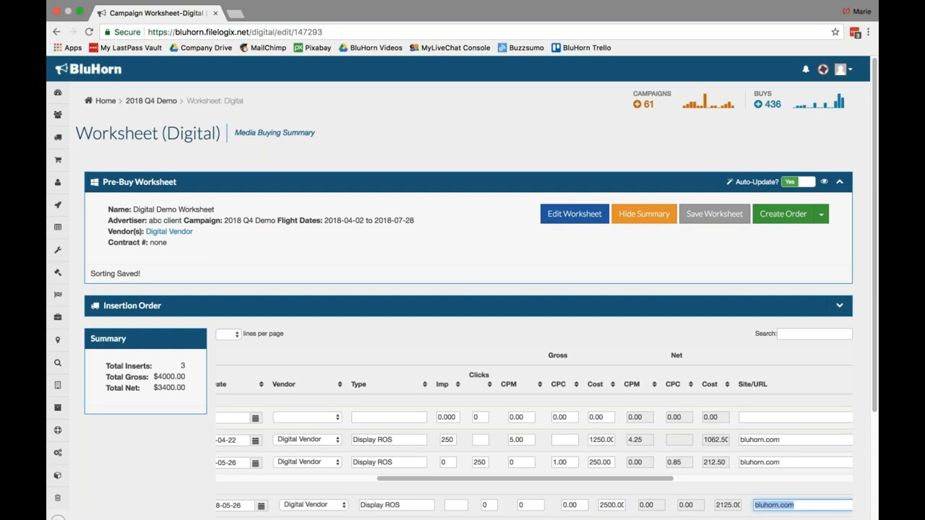
pyautogui.moveTo(668, 504)
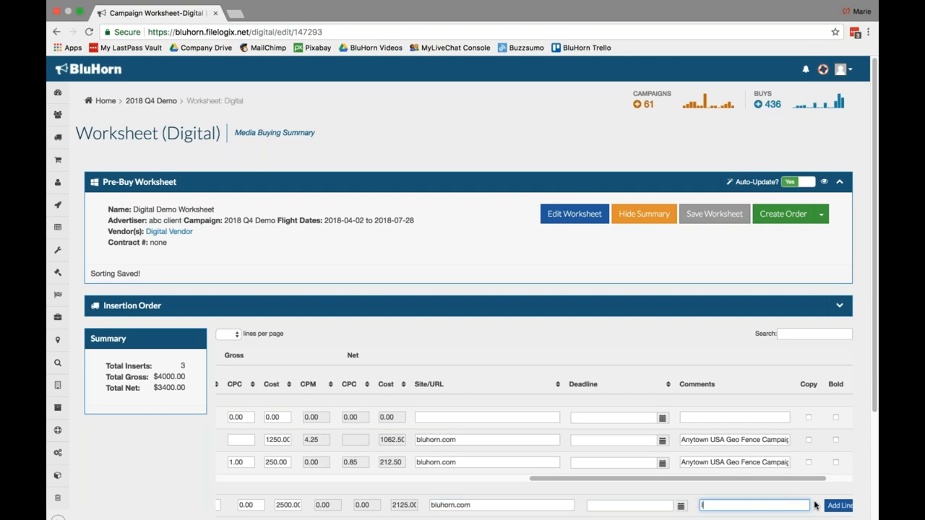
# Comment the 2500.00 flat-rate Display ROS line 'Impressions' and add it to the worksheet.
pyautogui.write('Impressions')
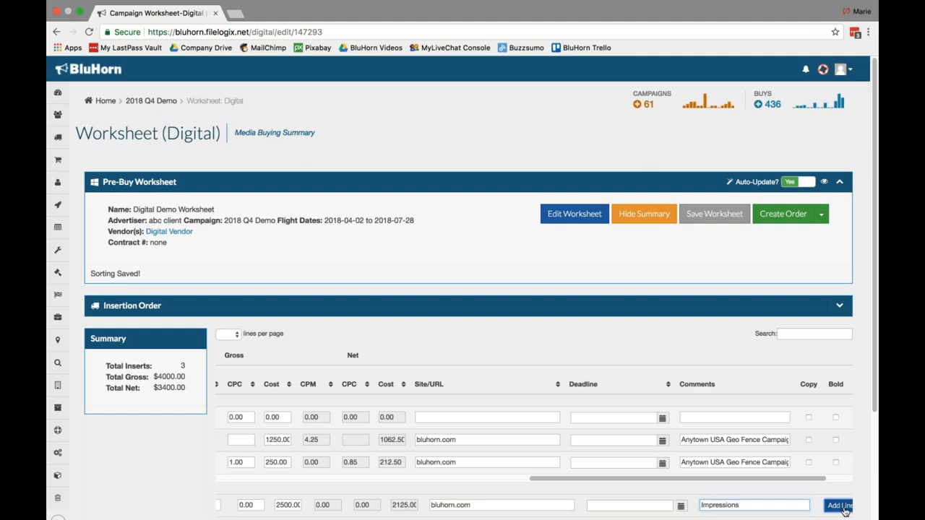
pyautogui.click(842, 500)
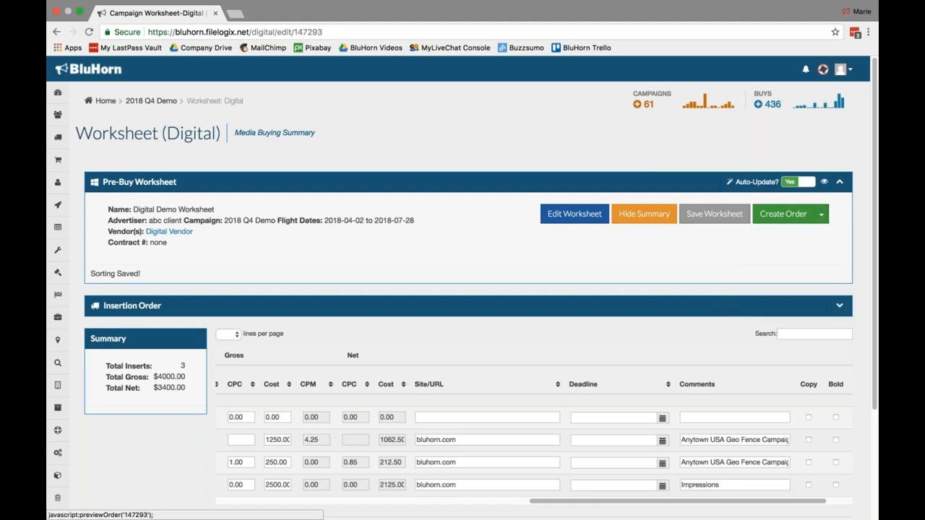
# Preview the worksheet as a Digital Order showing three lines, $4,000.00 gross and $3,400.00 net.
pyautogui.click(794, 214)
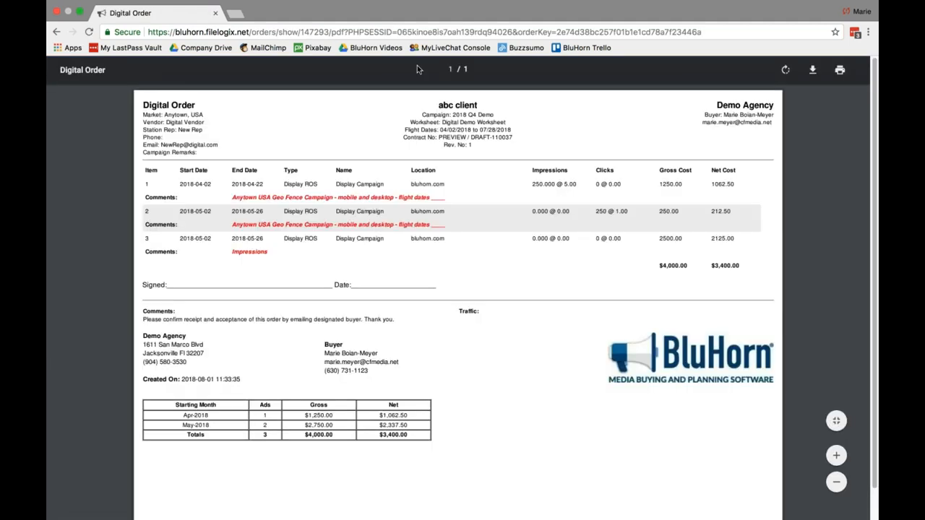
pyautogui.moveTo(160, 171)
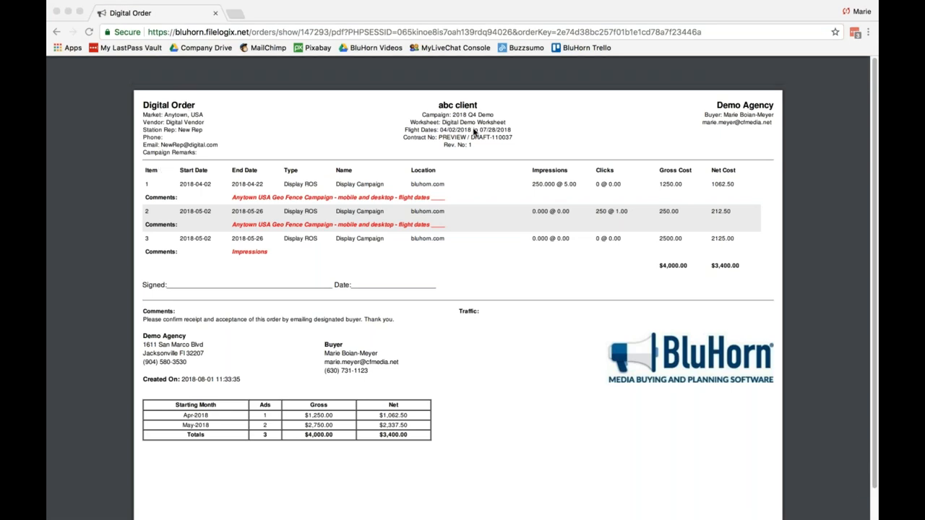
pyautogui.moveTo(780, 116)
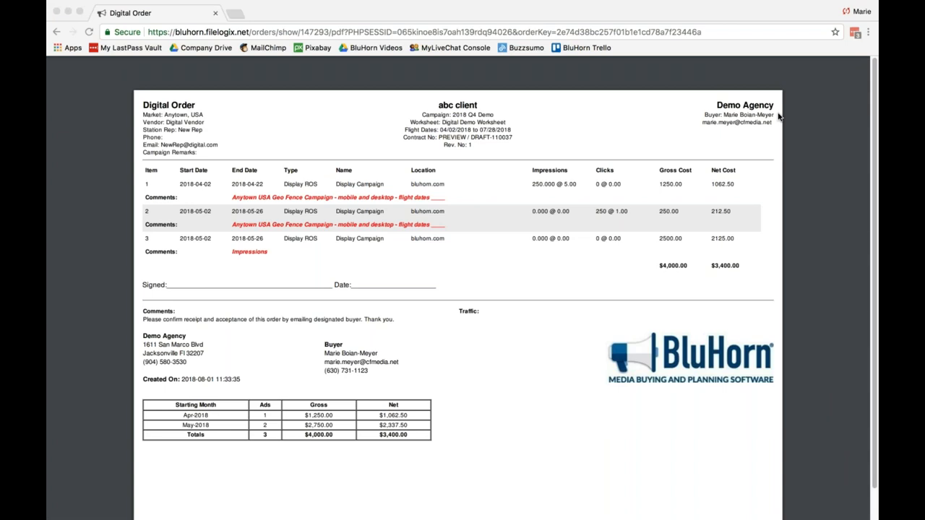
pyautogui.moveTo(364, 195)
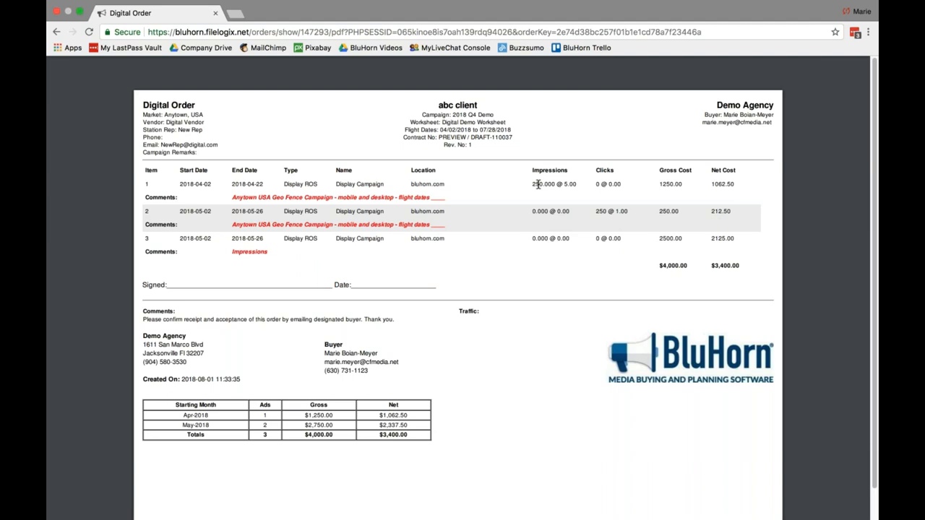
pyautogui.moveTo(581, 191)
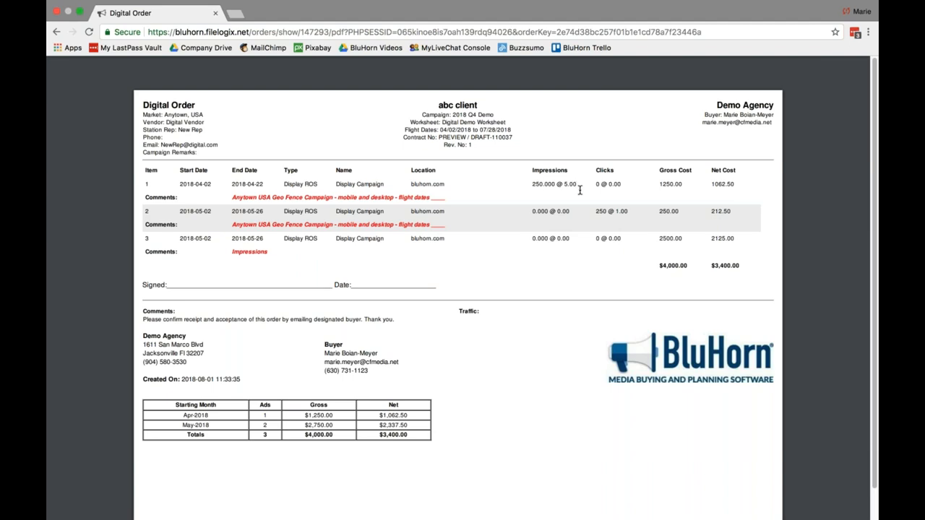
pyautogui.moveTo(630, 215)
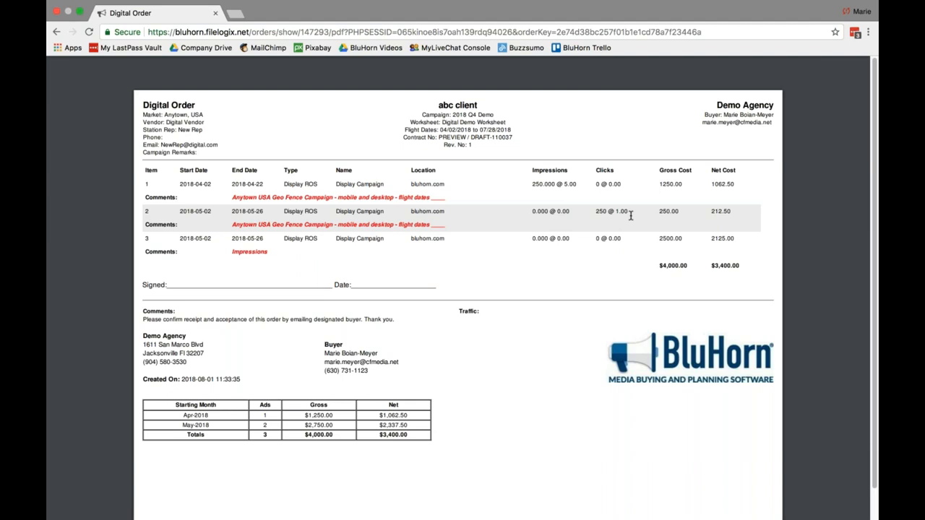
pyautogui.moveTo(686, 240)
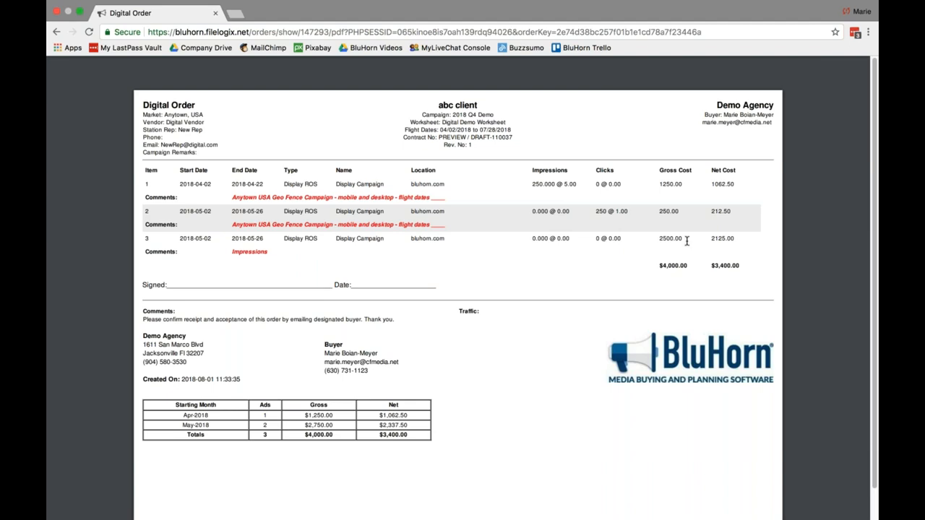
pyautogui.moveTo(584, 139)
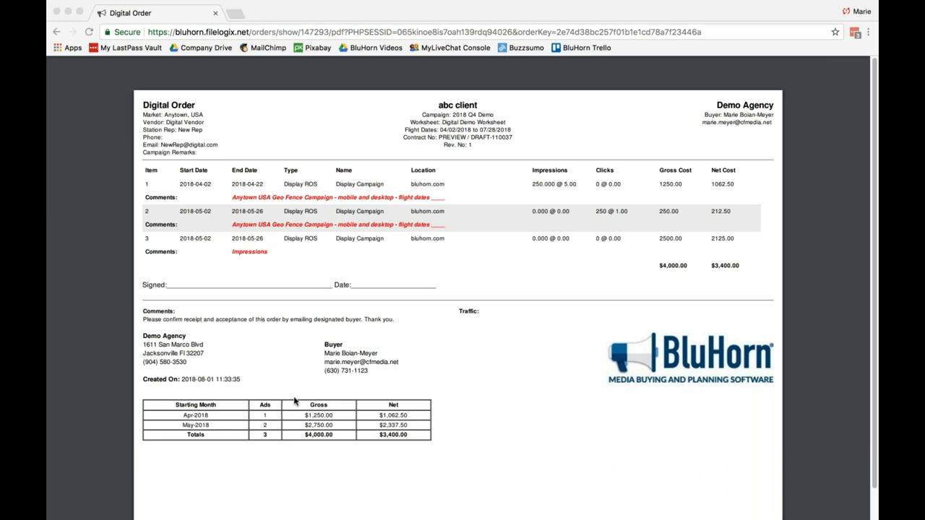
pyautogui.moveTo(308, 405)
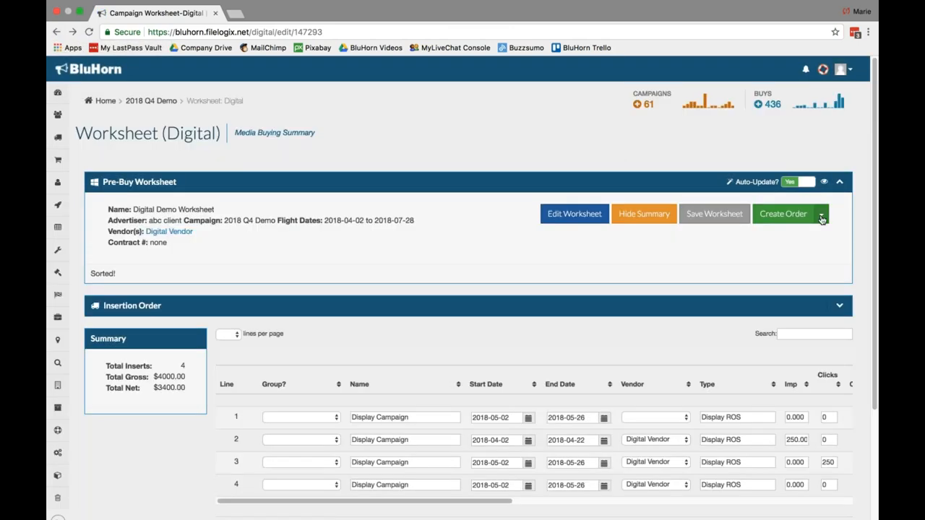
pyautogui.click(824, 213)
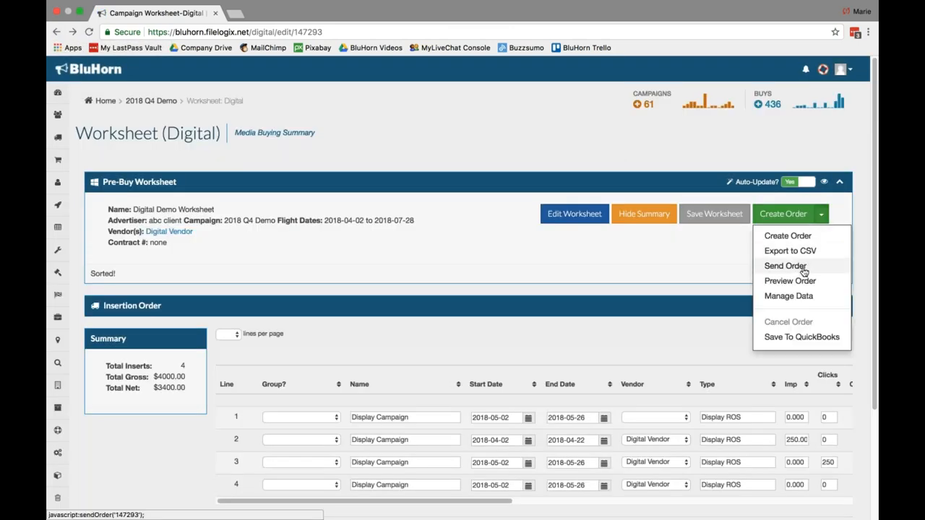
pyautogui.moveTo(792, 270)
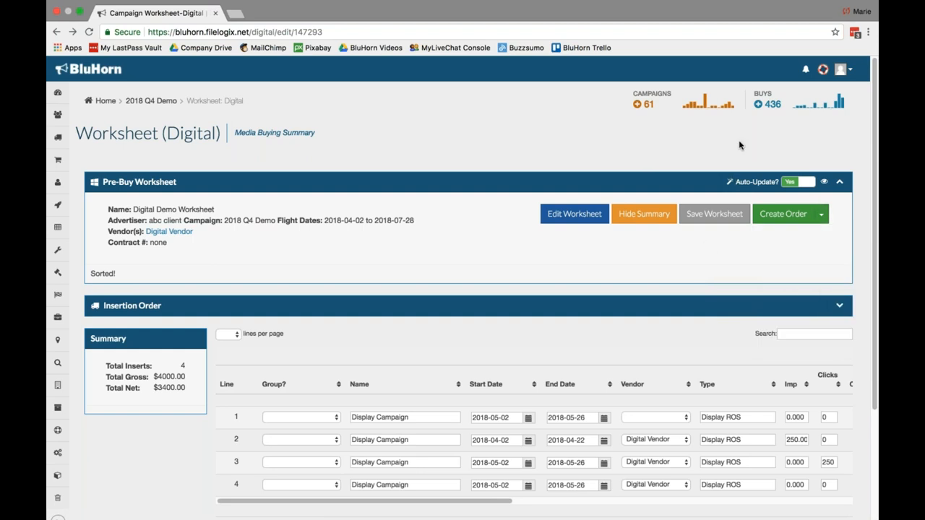
pyautogui.moveTo(821, 84)
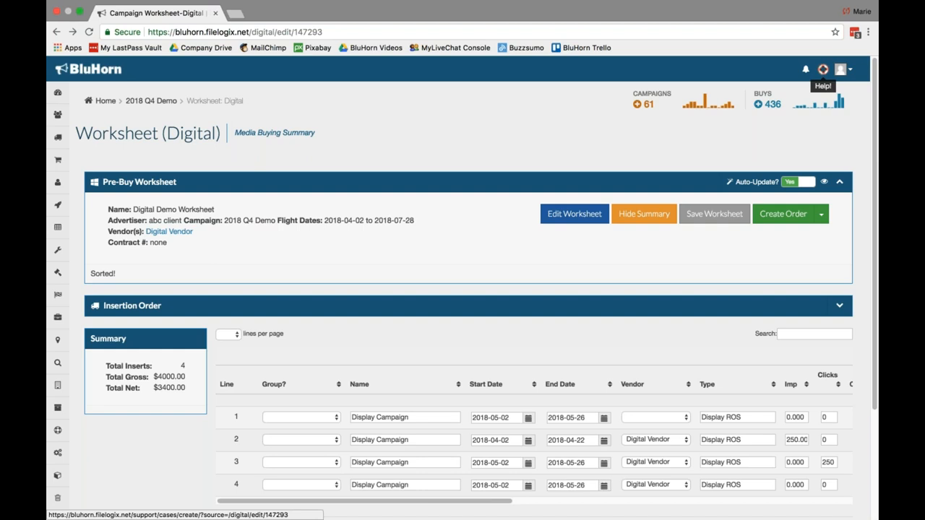
pyautogui.moveTo(462, 156)
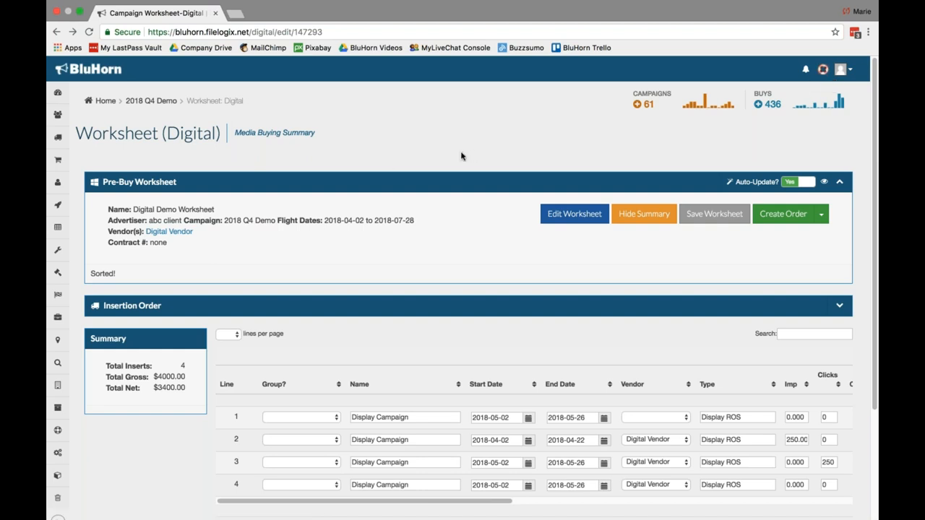
pyautogui.moveTo(410, 267)
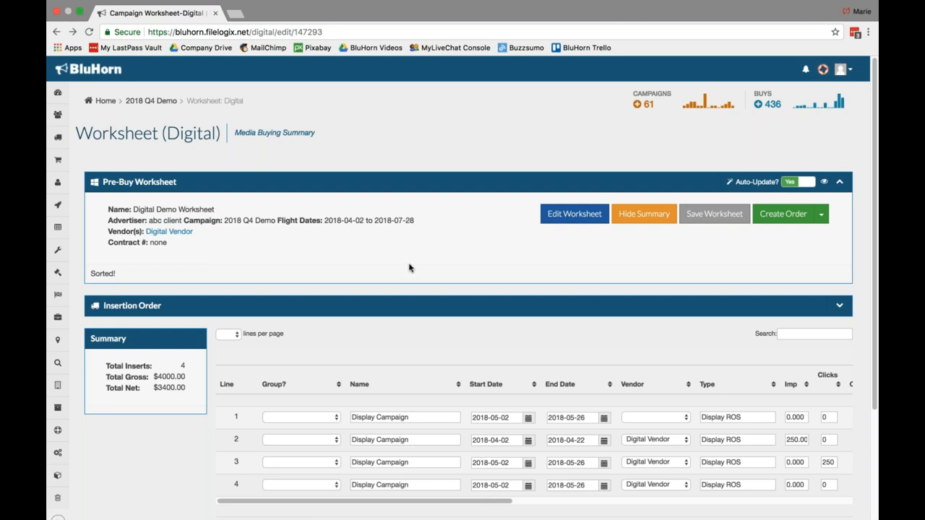